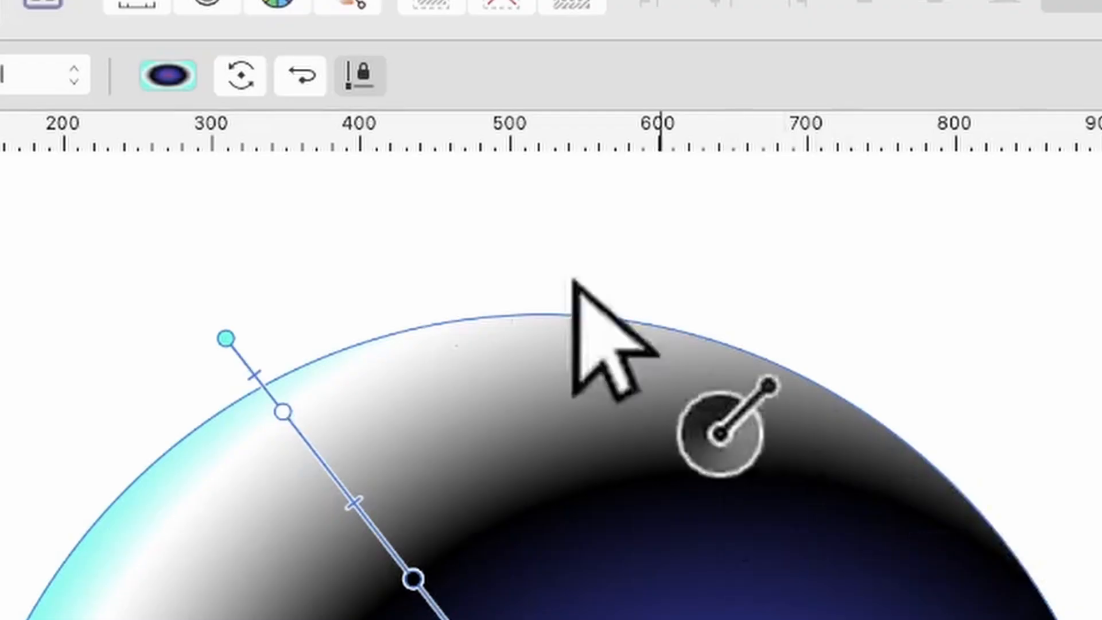
- Set the circle's fill to None so only its outline remains
{"action": "left_click", "coordinate": [167, 76]}
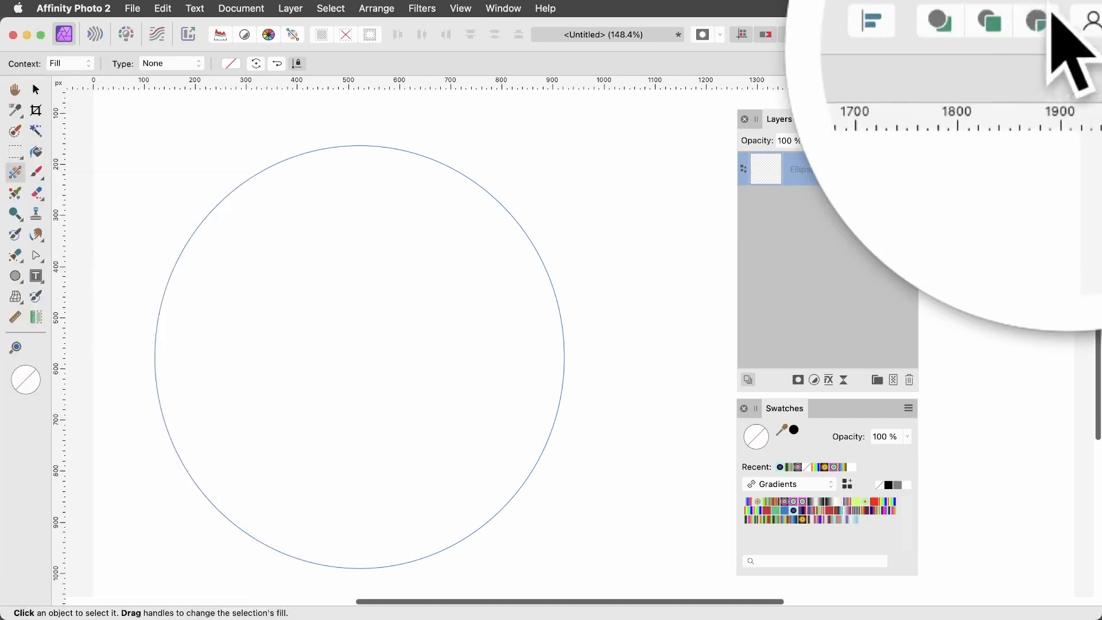
{"action": "mouse_move", "coordinate": [1036, 21]}
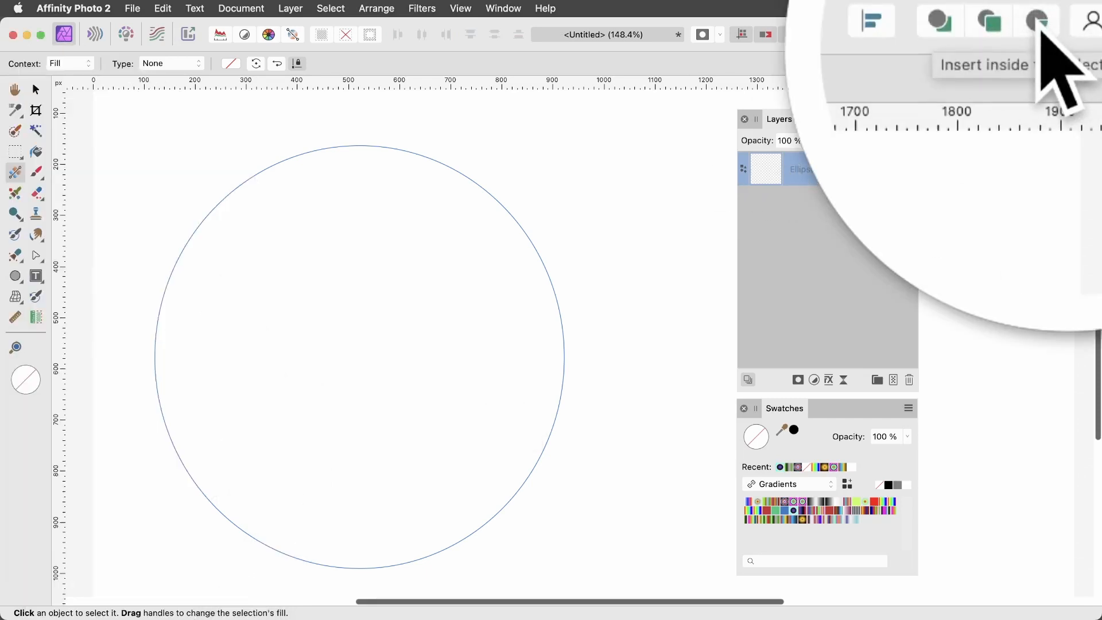
{"action": "mouse_move", "coordinate": [1088, 70]}
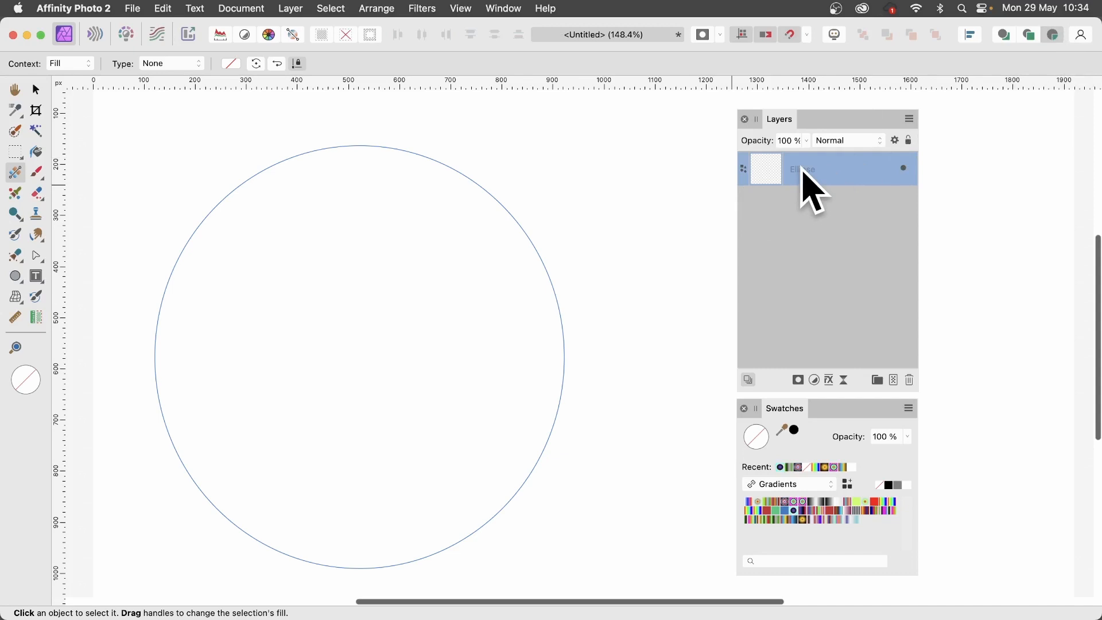
- Add a new pixel layer inside the ellipse for the multicoloured elliptical gradient
{"action": "right_click", "coordinate": [801, 168]}
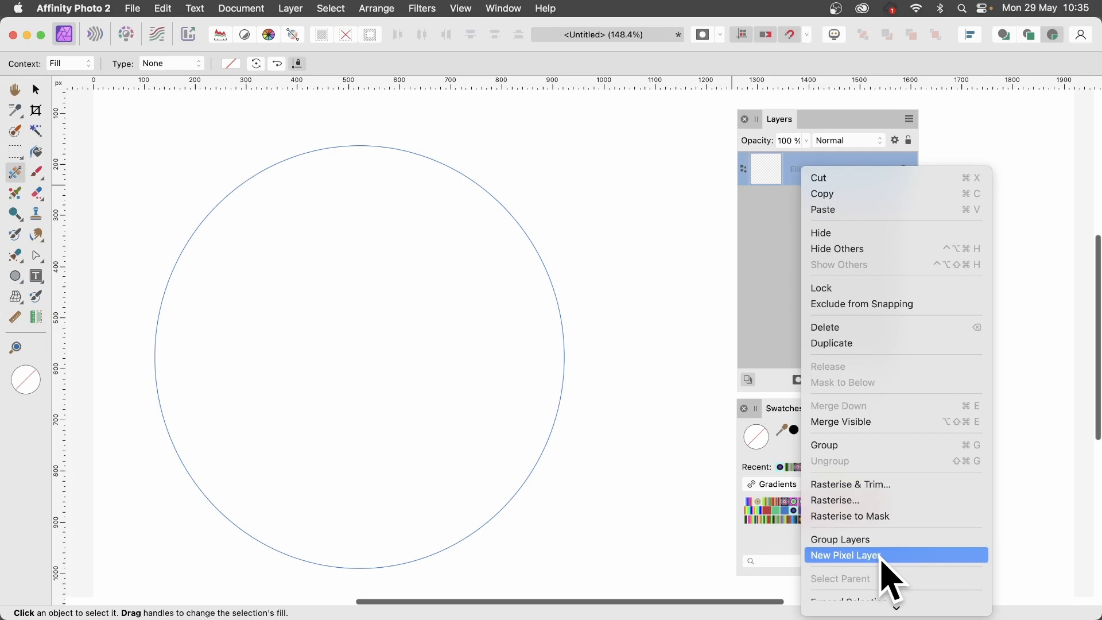
{"action": "mouse_move", "coordinate": [896, 579]}
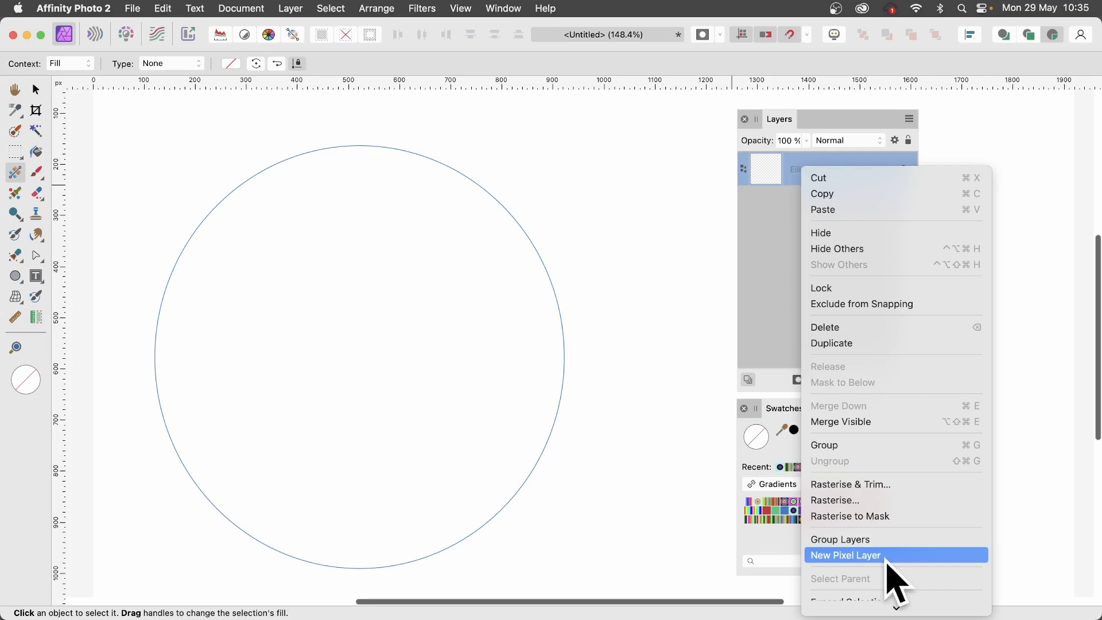
{"action": "left_click", "coordinate": [845, 554]}
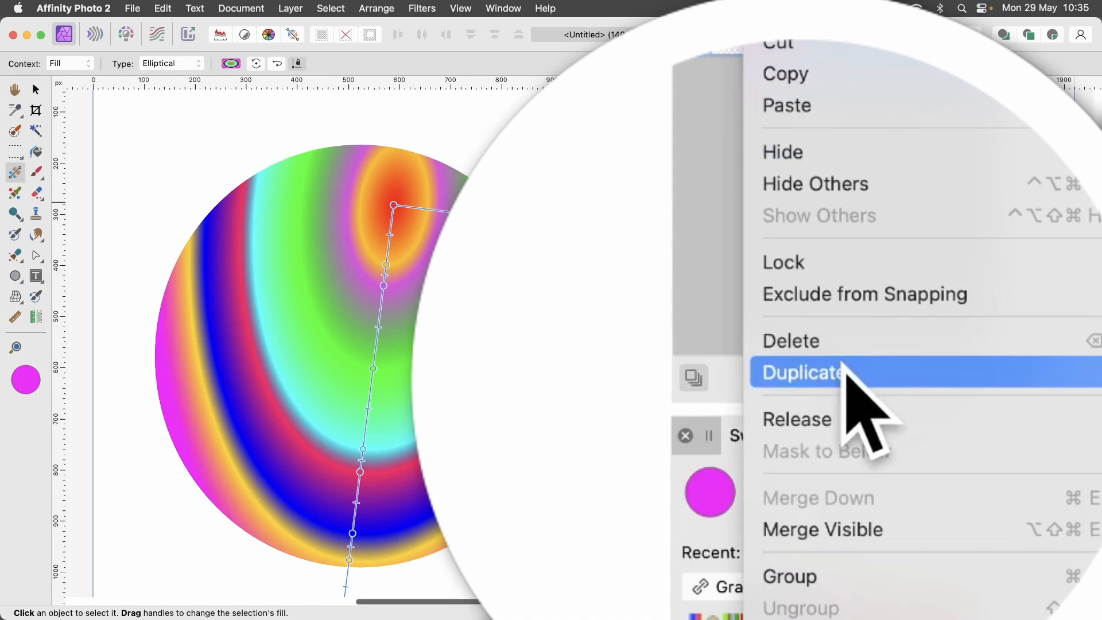
- Duplicate the gradient pixel layer and angle a green linear gradient across the circle
{"action": "left_click", "coordinate": [804, 371]}
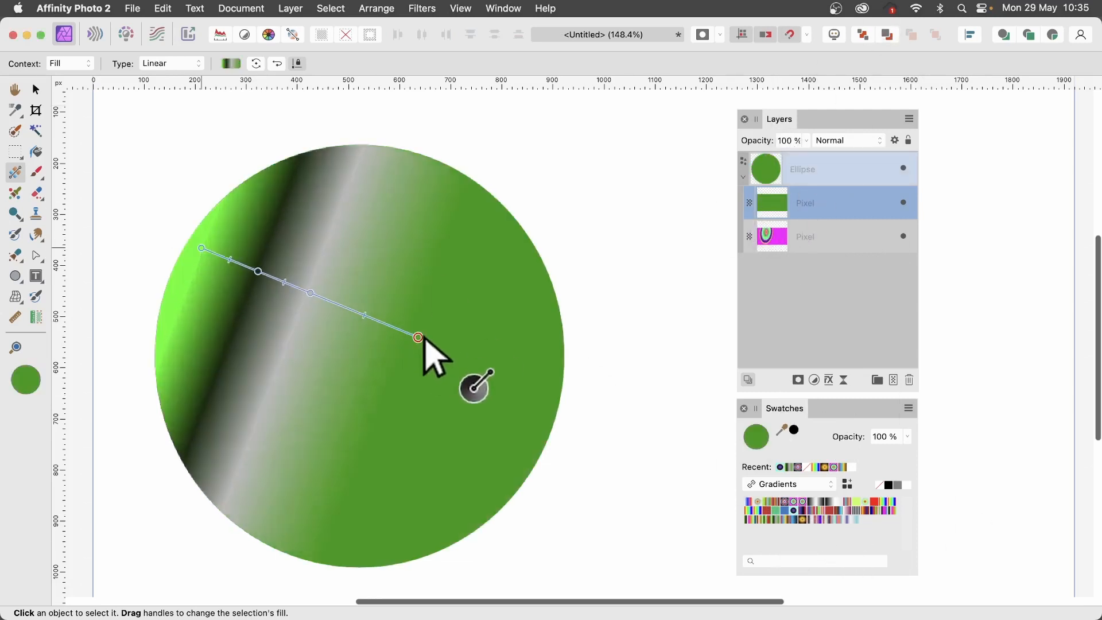
{"action": "left_click_drag", "start_coordinate": [418, 338], "coordinate": [668, 388]}
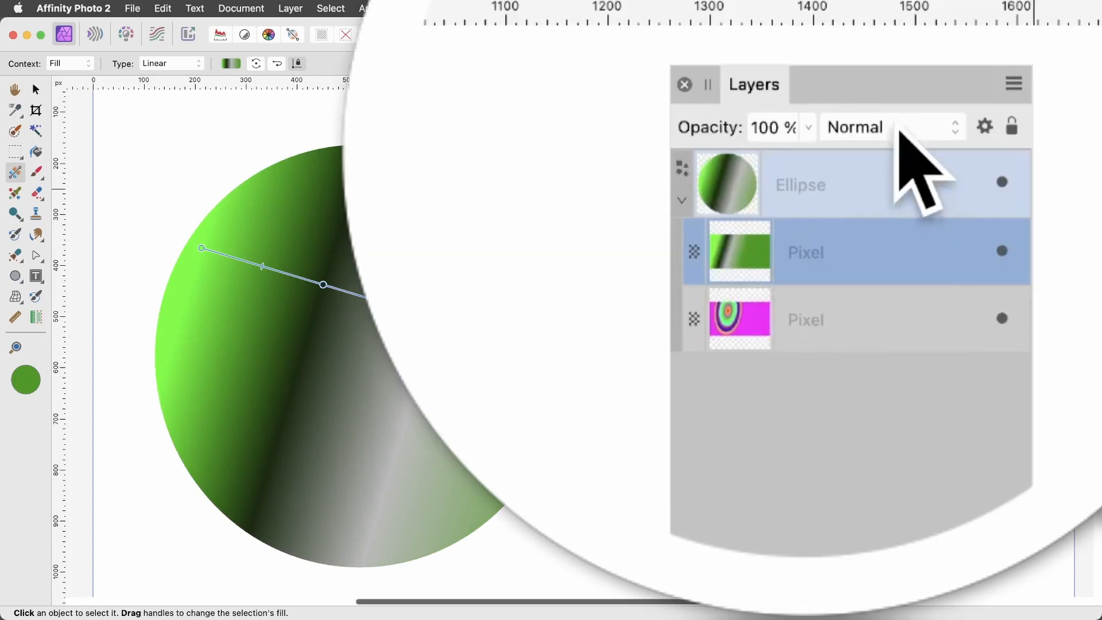
- Blend the green layer in Difference mode and fill the top copy with a multicoloured gradient
{"action": "left_click", "coordinate": [854, 127]}
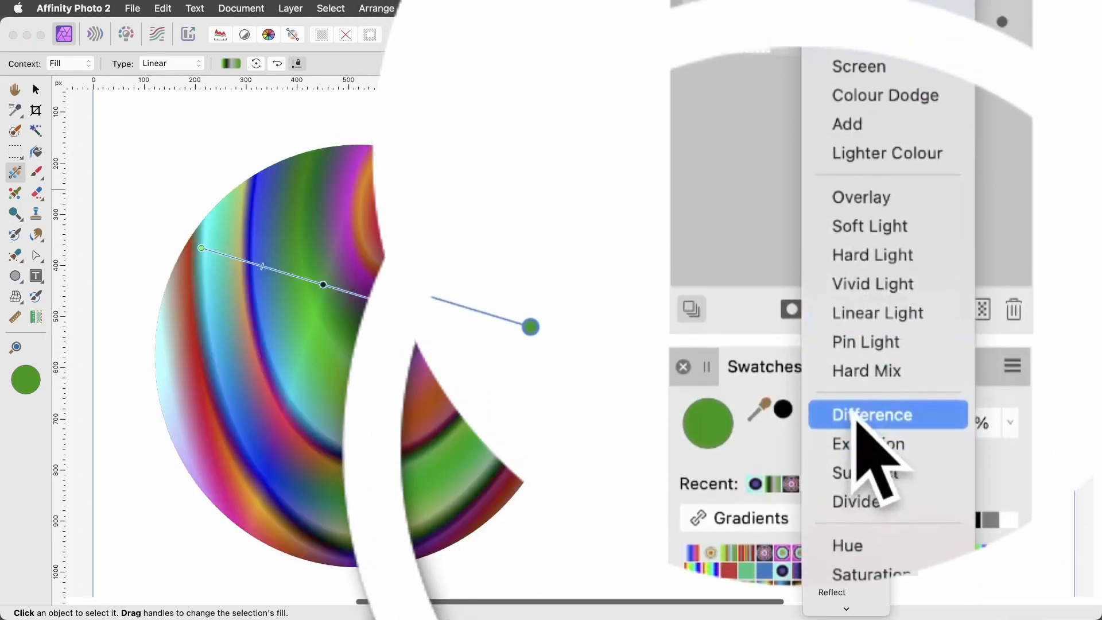
{"action": "left_click", "coordinate": [872, 414]}
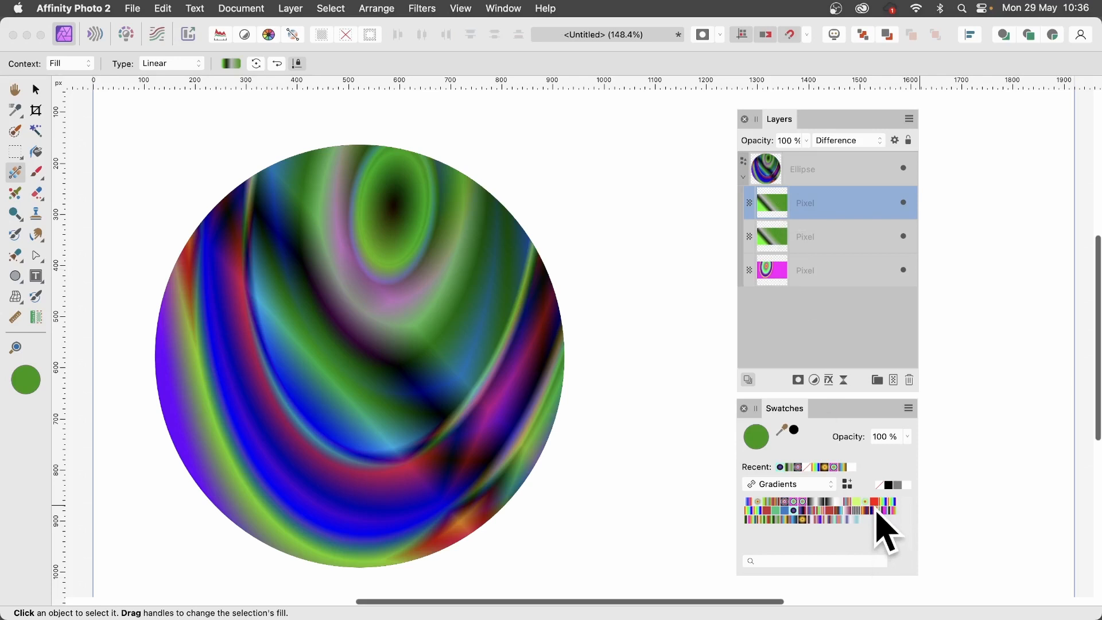
{"action": "left_click", "coordinate": [882, 508]}
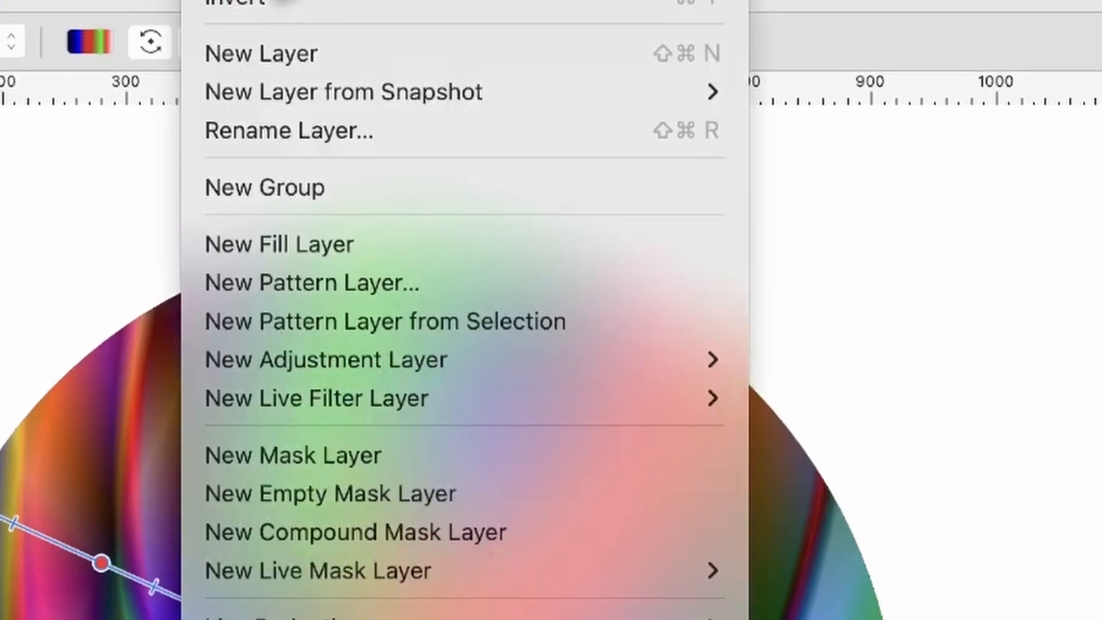
{"action": "mouse_move", "coordinate": [316, 398]}
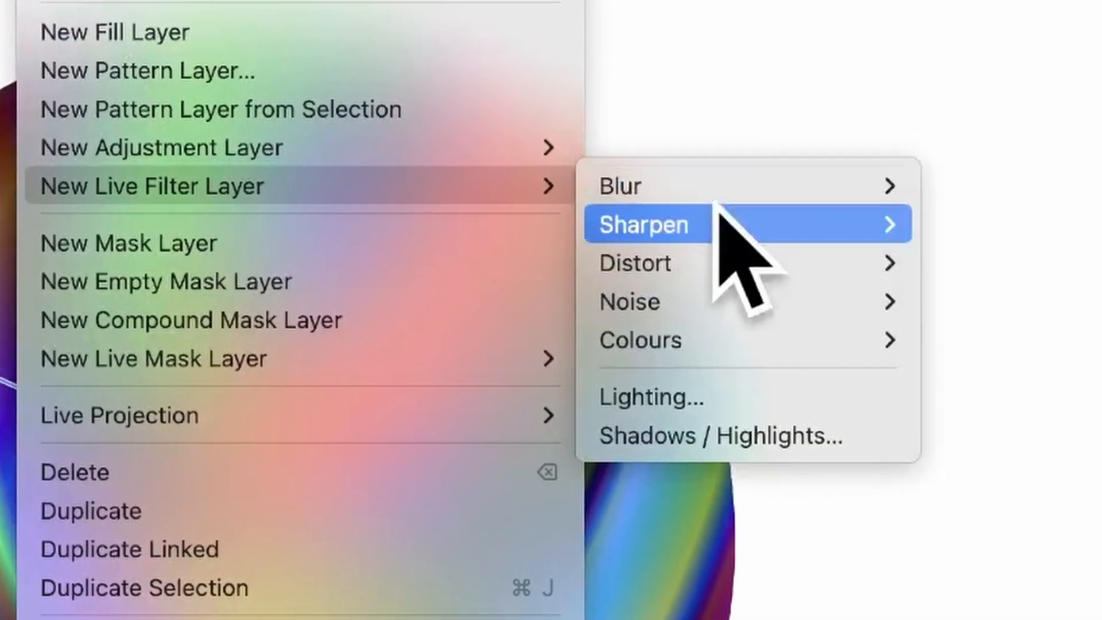
{"action": "mouse_move", "coordinate": [334, 247]}
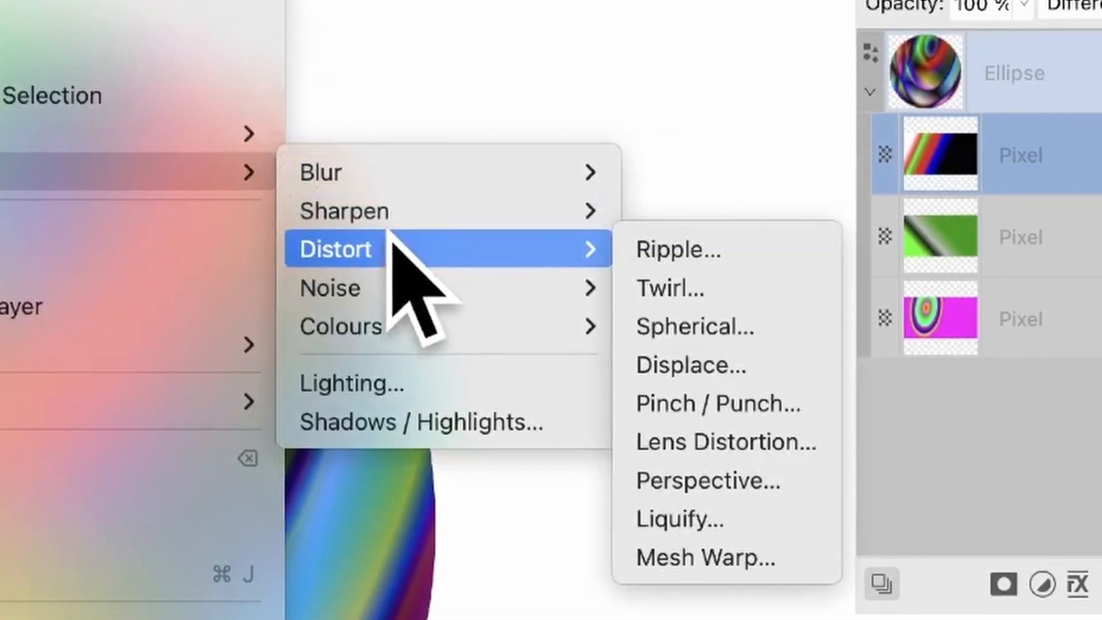
- Add a live Twirl at 360° angle and 1024 px radius and move its centre in the circle
{"action": "left_click", "coordinate": [668, 286]}
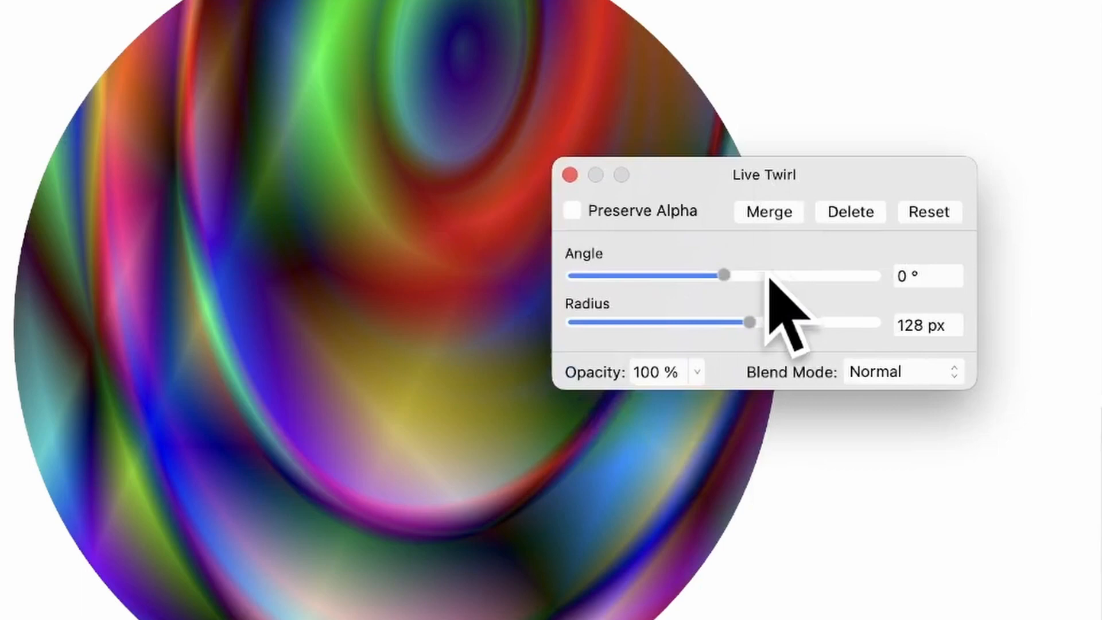
{"action": "left_click_drag", "start_coordinate": [749, 322], "coordinate": [825, 321]}
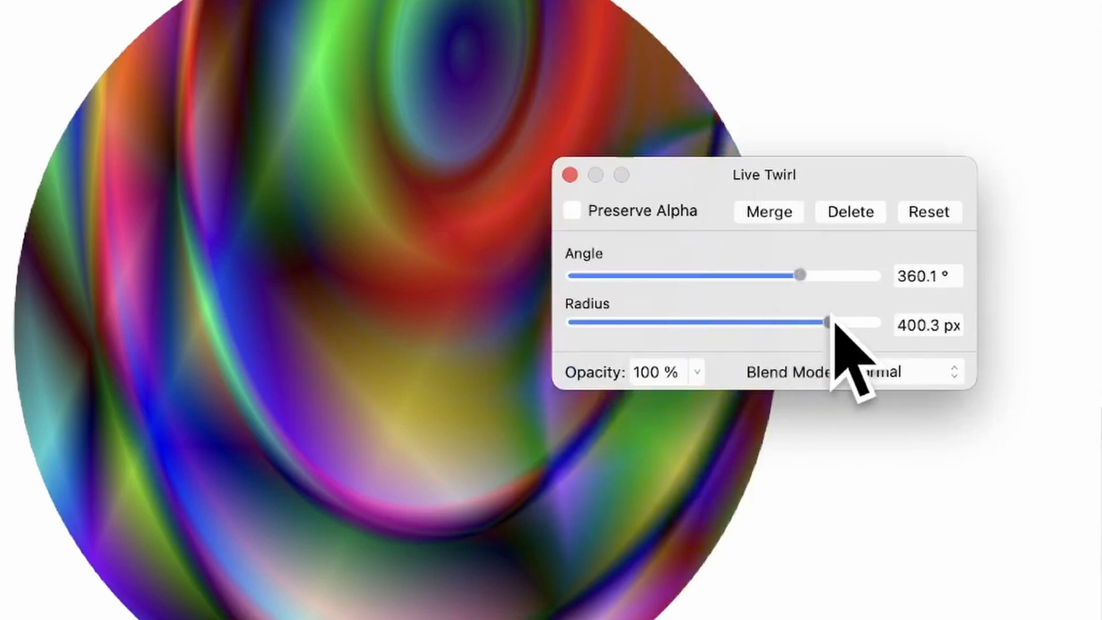
{"action": "left_click_drag", "start_coordinate": [825, 321], "coordinate": [876, 321]}
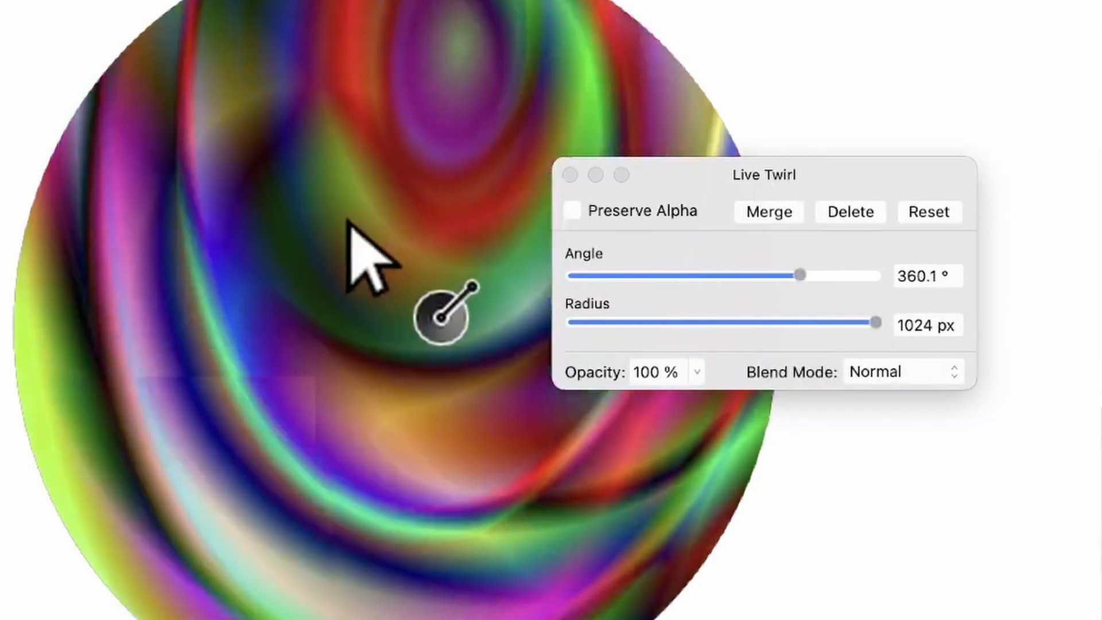
{"action": "left_click_drag", "start_coordinate": [450, 317], "coordinate": [387, 354]}
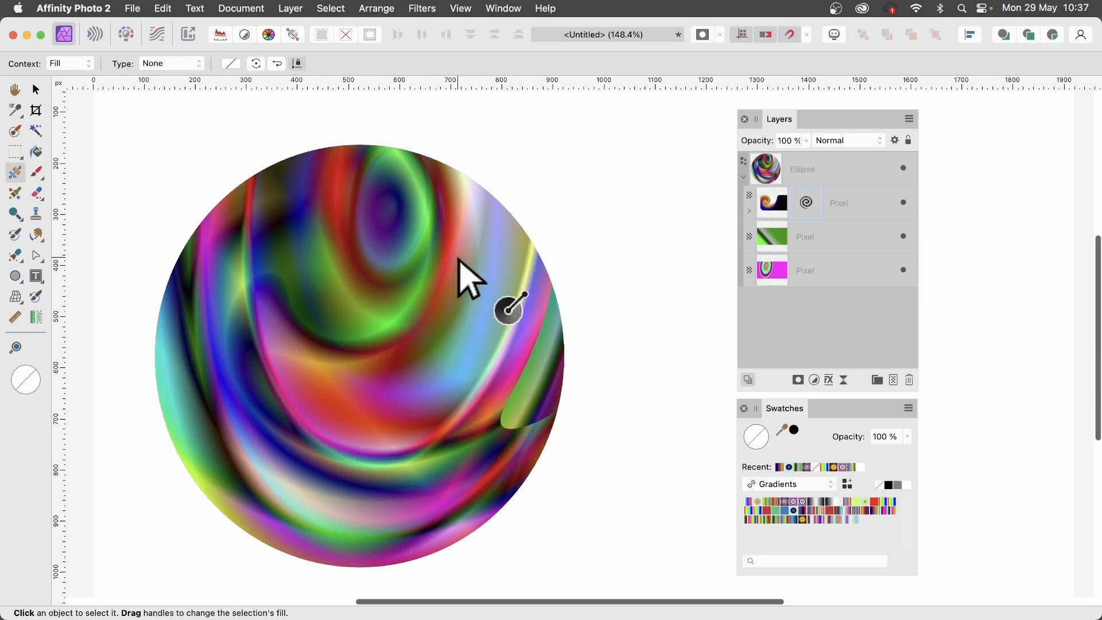
- Give the green gradient layer a live Twirl of about 635° and 749 px radius with a moved centre
{"action": "left_click", "coordinate": [805, 236]}
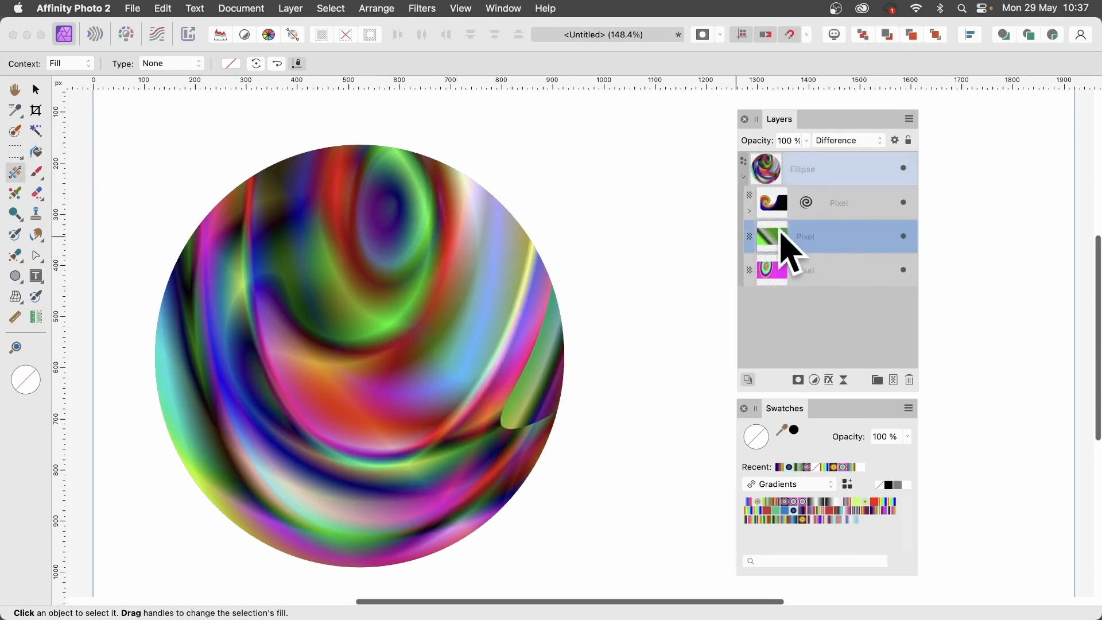
{"action": "left_click", "coordinate": [290, 8]}
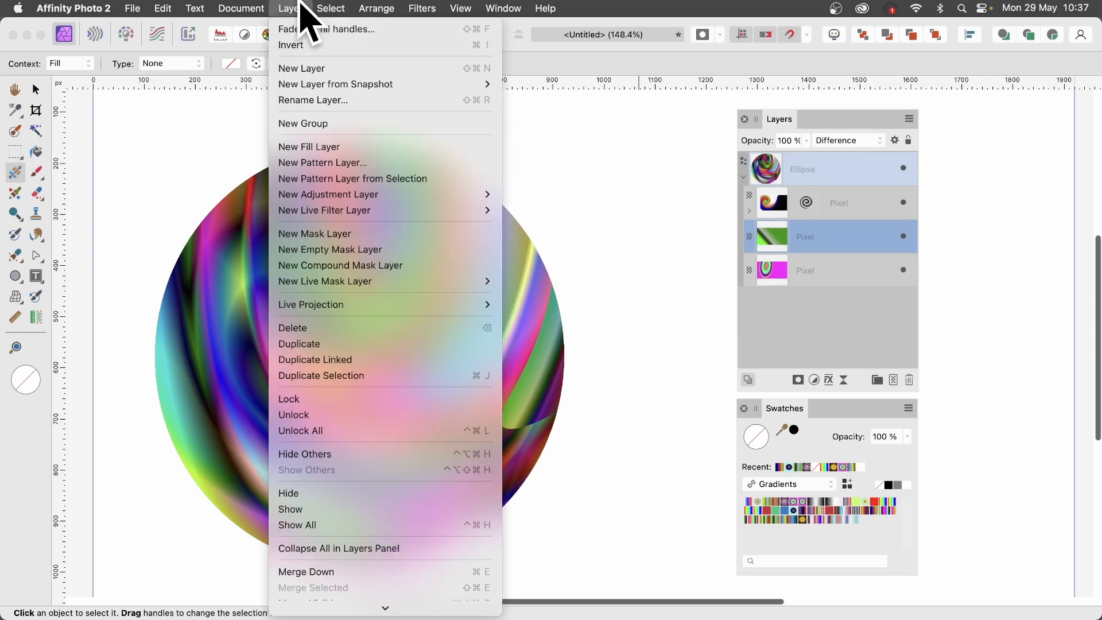
{"action": "mouse_move", "coordinate": [324, 210]}
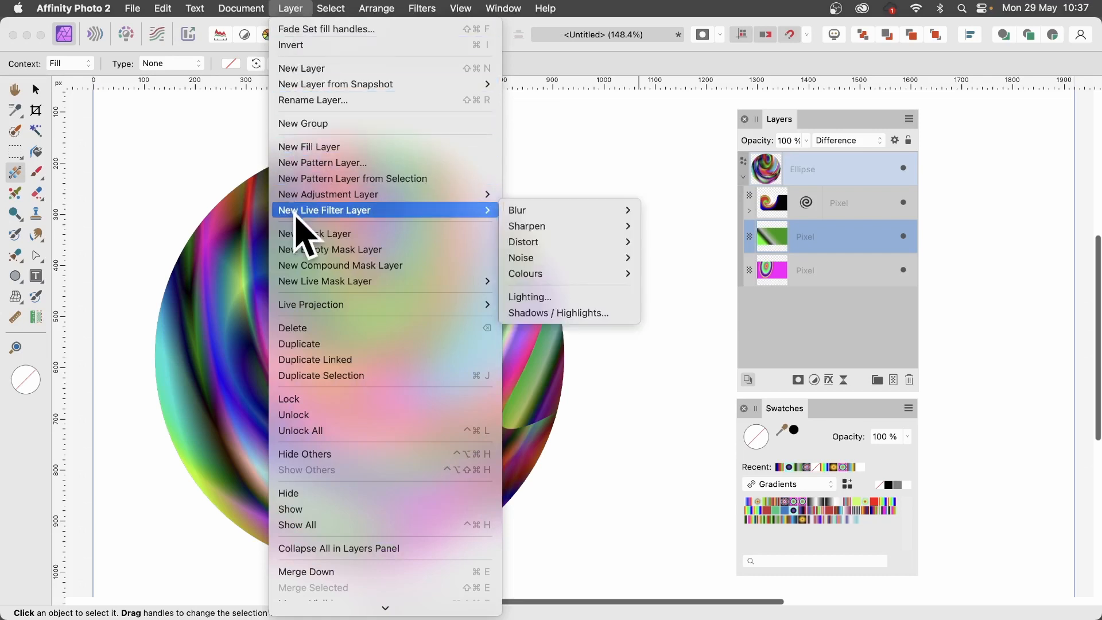
{"action": "mouse_move", "coordinate": [523, 242]}
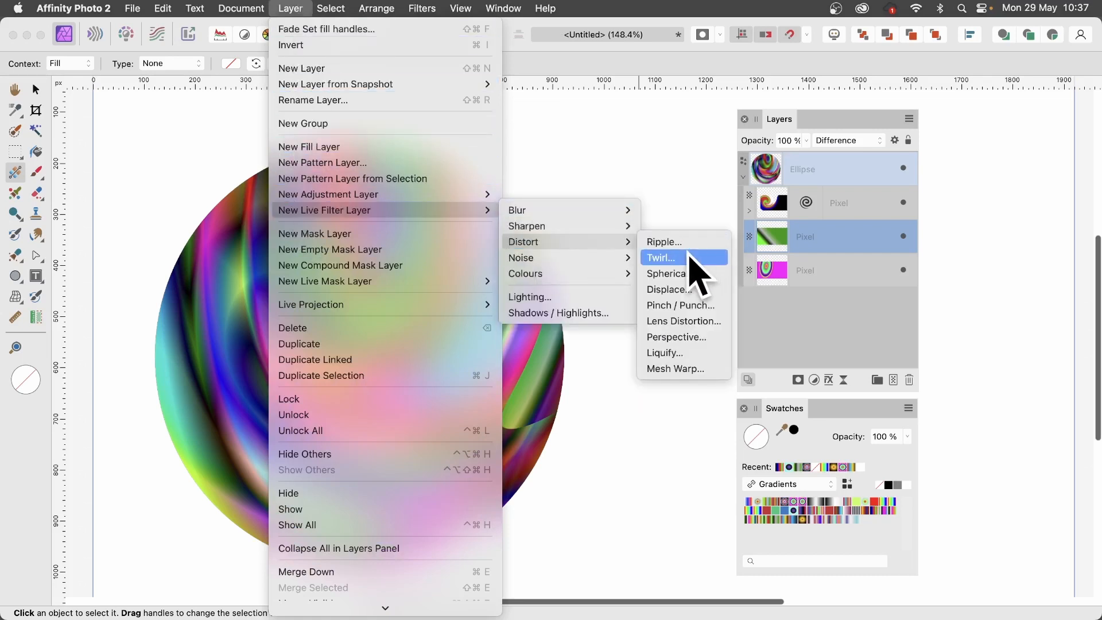
{"action": "left_click", "coordinate": [658, 257]}
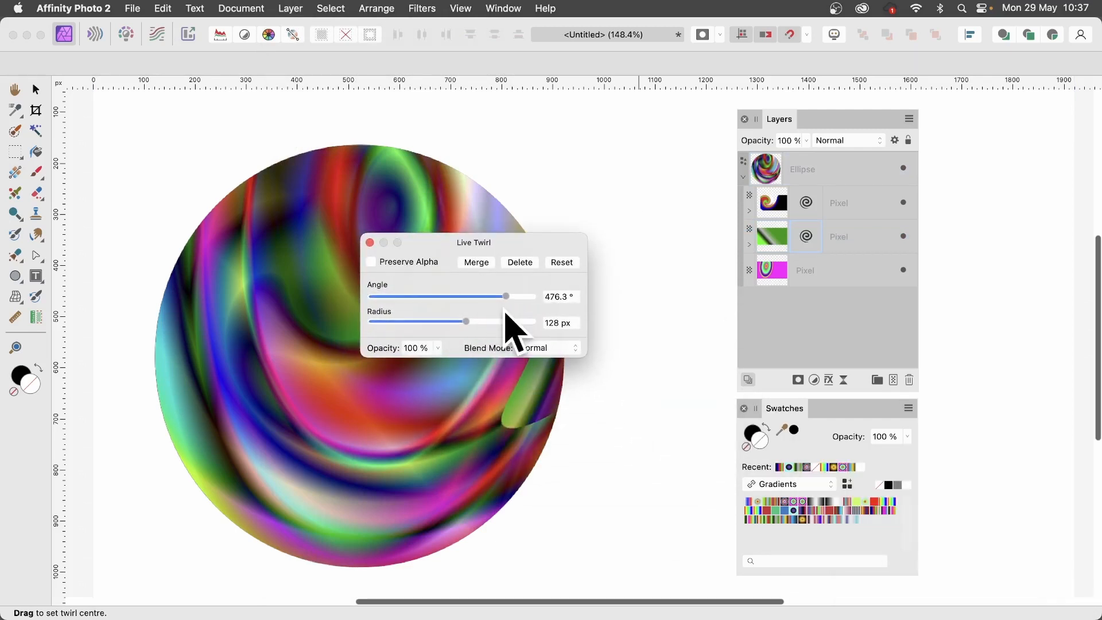
{"action": "left_click_drag", "start_coordinate": [466, 322], "coordinate": [528, 321]}
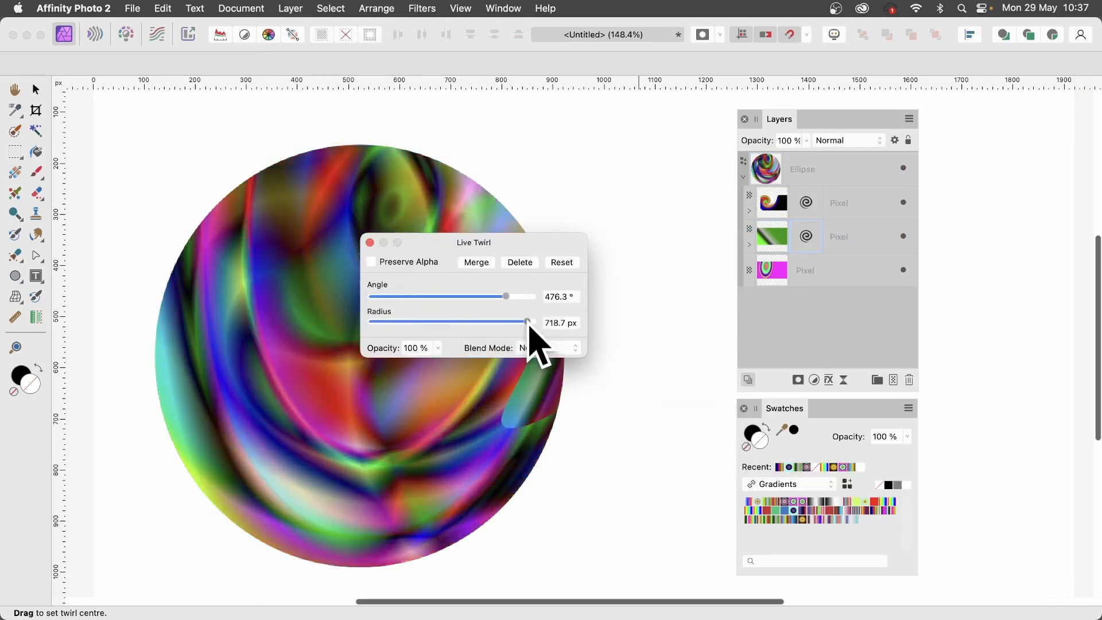
{"action": "left_click_drag", "start_coordinate": [528, 321], "coordinate": [530, 321]}
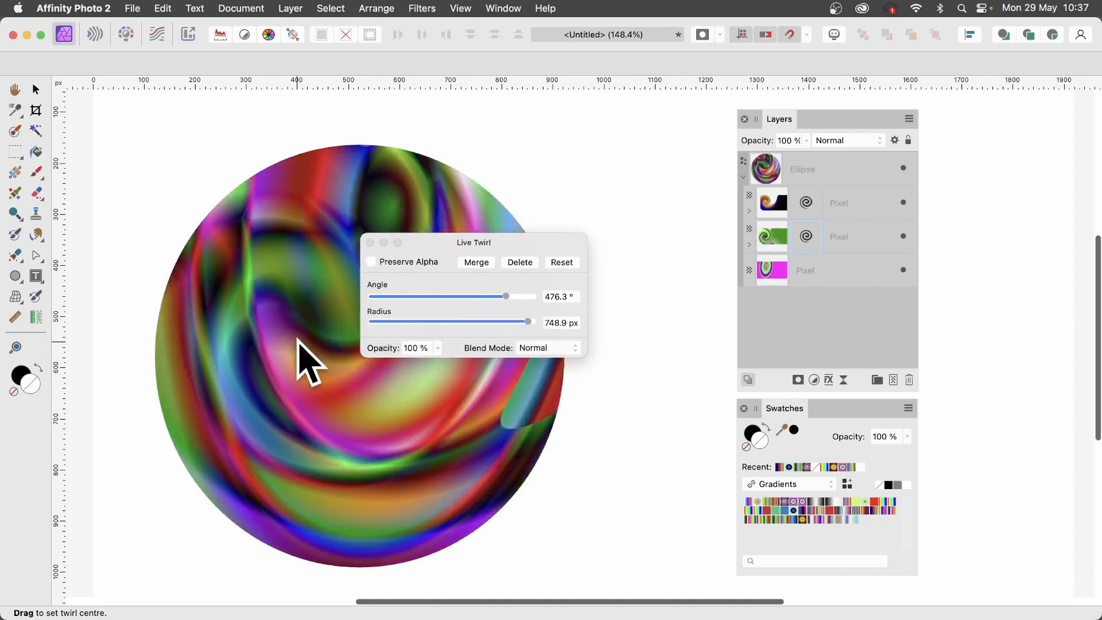
{"action": "left_click_drag", "start_coordinate": [305, 358], "coordinate": [179, 440]}
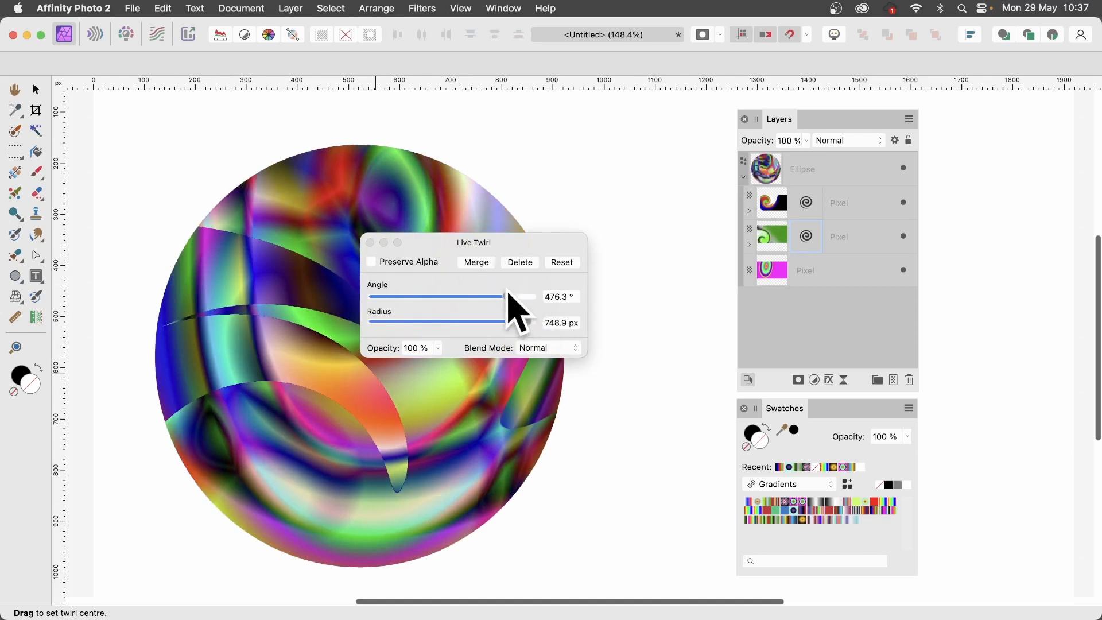
{"action": "left_click_drag", "start_coordinate": [506, 296], "coordinate": [524, 296]}
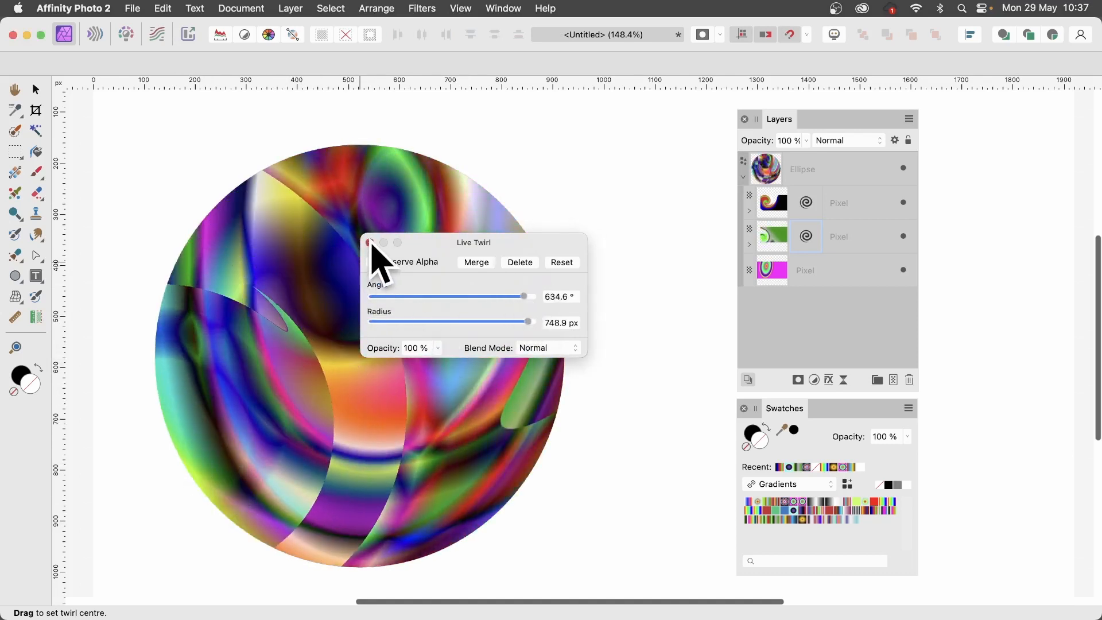
{"action": "left_click", "coordinate": [827, 270]}
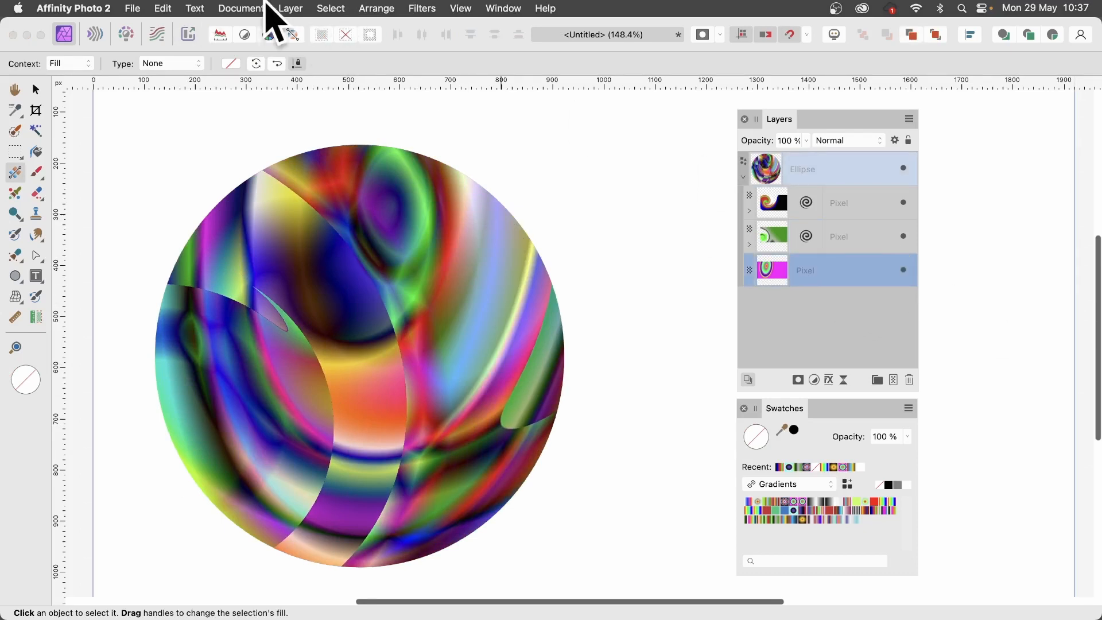
- Add a live Ripple at intensity 50 to the bottom magenta gradient layer
{"action": "left_click", "coordinate": [289, 8]}
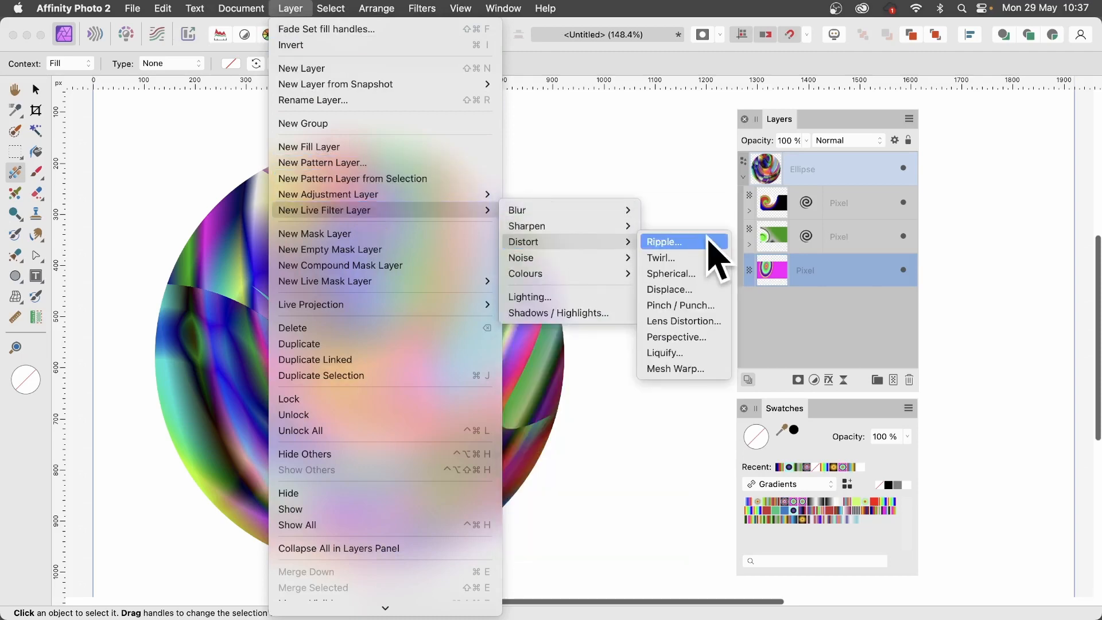
{"action": "left_click", "coordinate": [661, 241]}
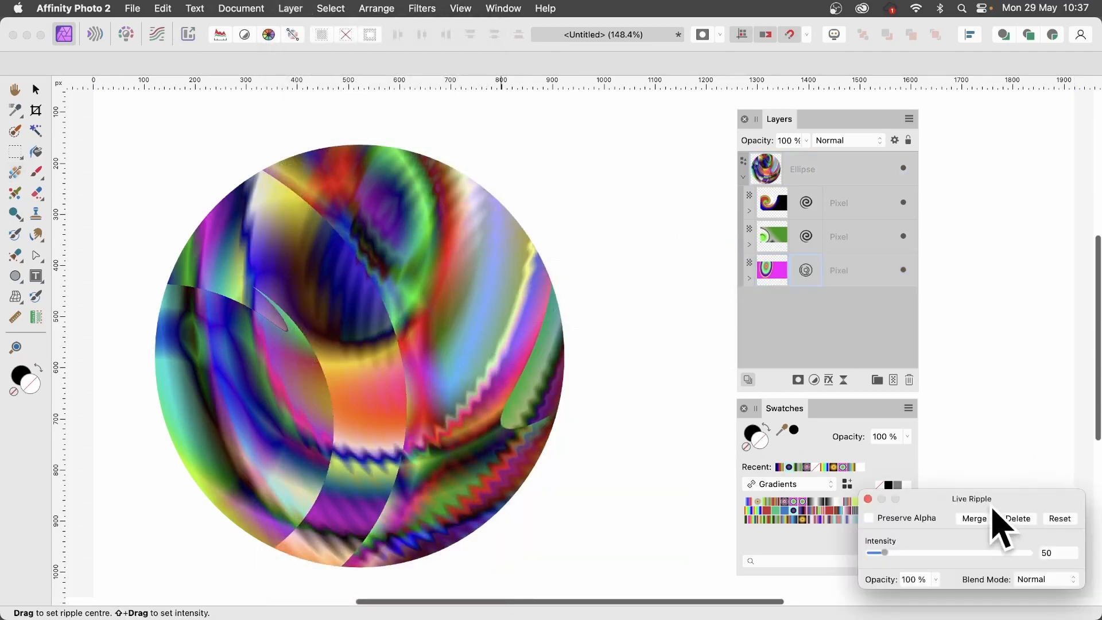
{"action": "left_click_drag", "start_coordinate": [970, 498], "coordinate": [474, 299]}
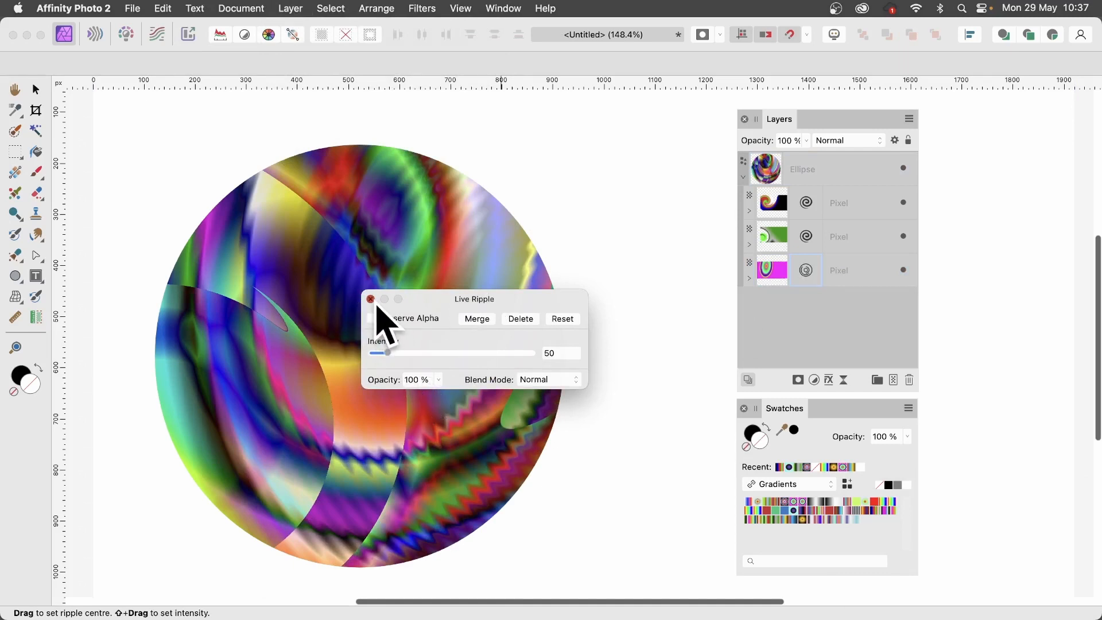
{"action": "left_click", "coordinate": [371, 298]}
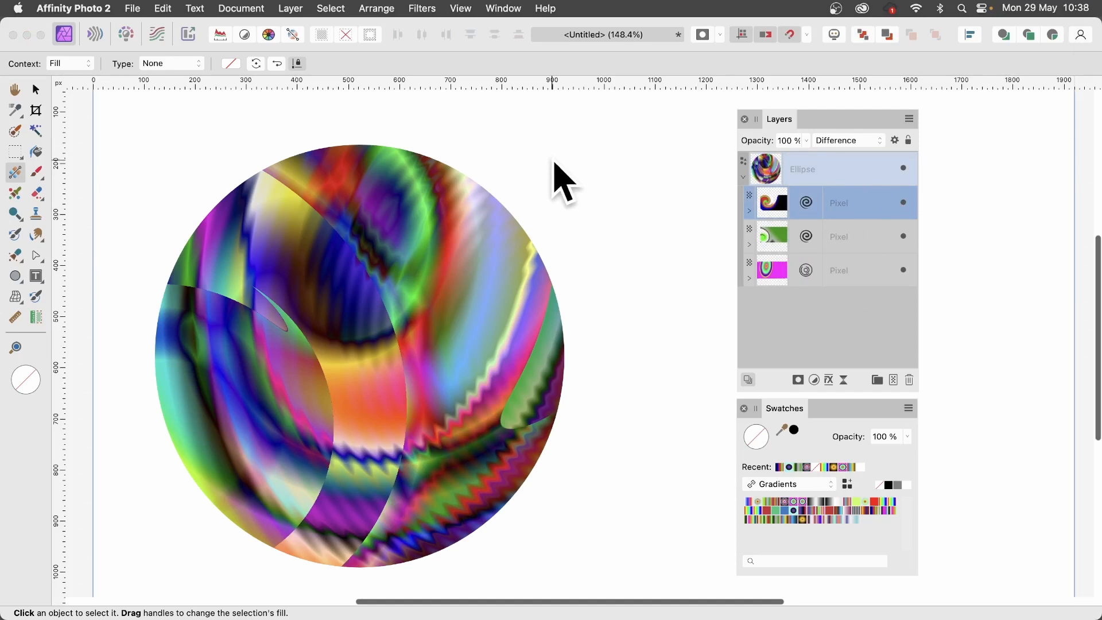
- Rasterise the top gradient layer, baking its twirl into pixels
{"action": "left_click", "coordinate": [290, 8]}
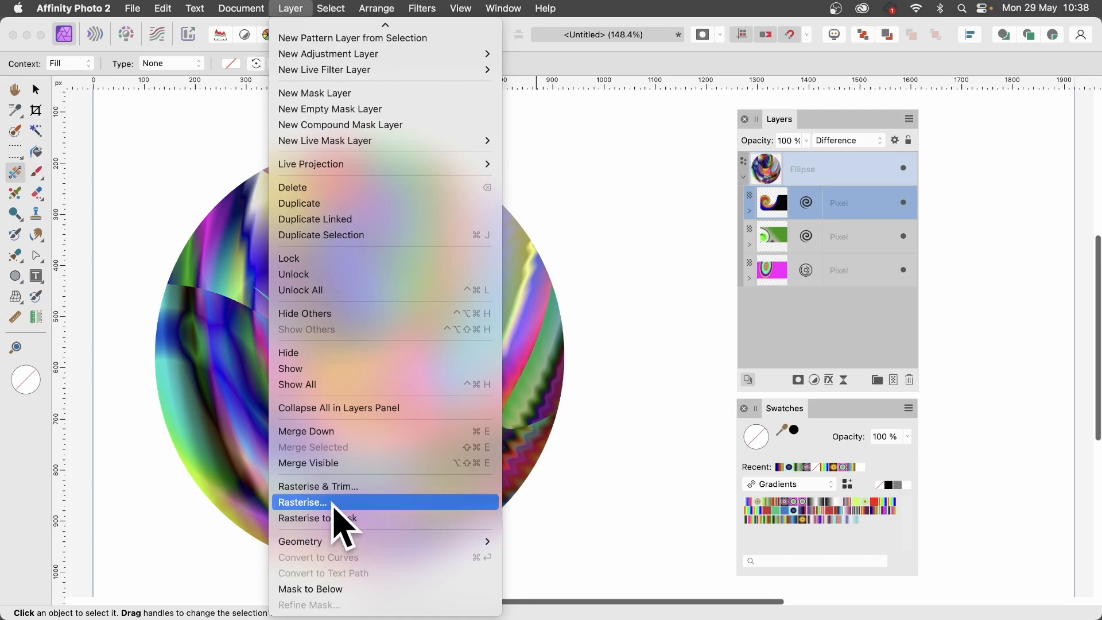
{"action": "left_click", "coordinate": [302, 502]}
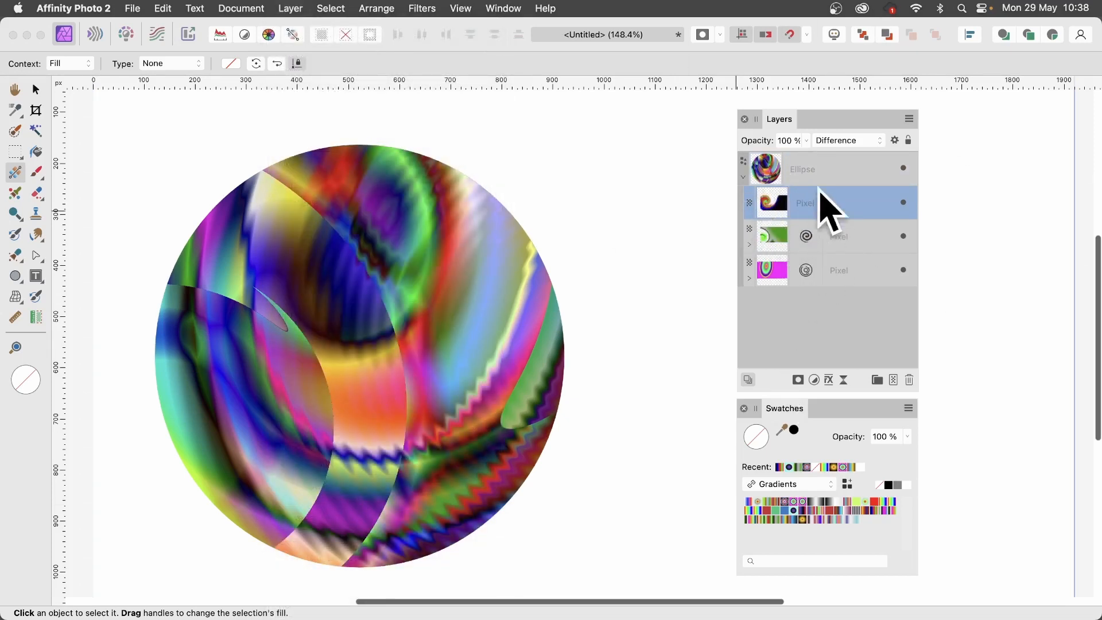
- Apply a six-mirror Mirror distortion with input angle near 286° to the rasterised top layer
{"action": "left_click", "coordinate": [421, 8]}
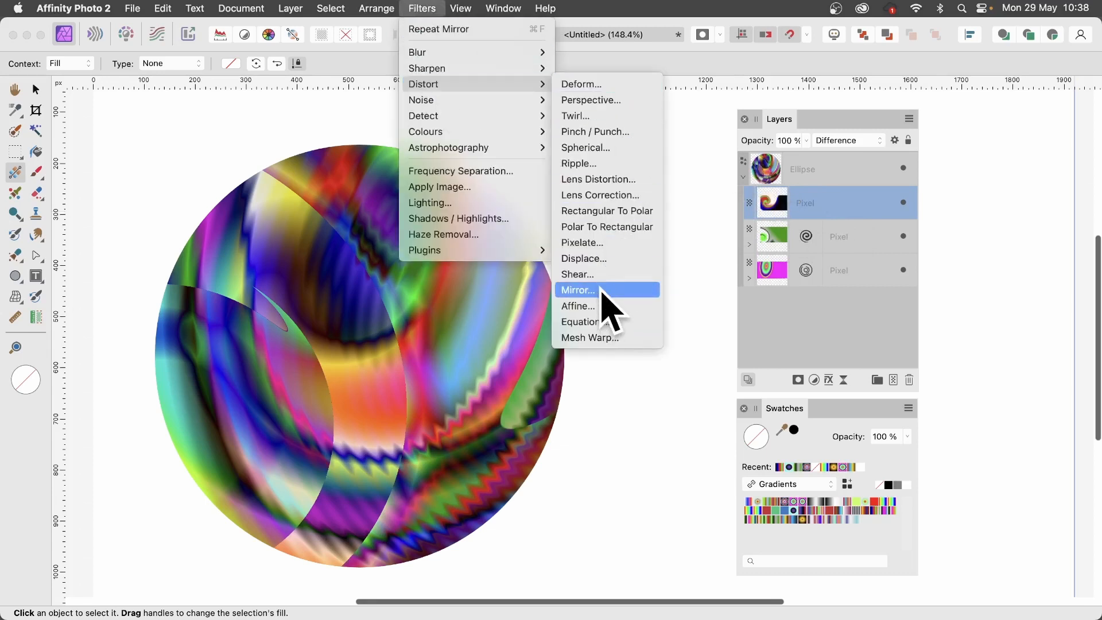
{"action": "left_click", "coordinate": [578, 289]}
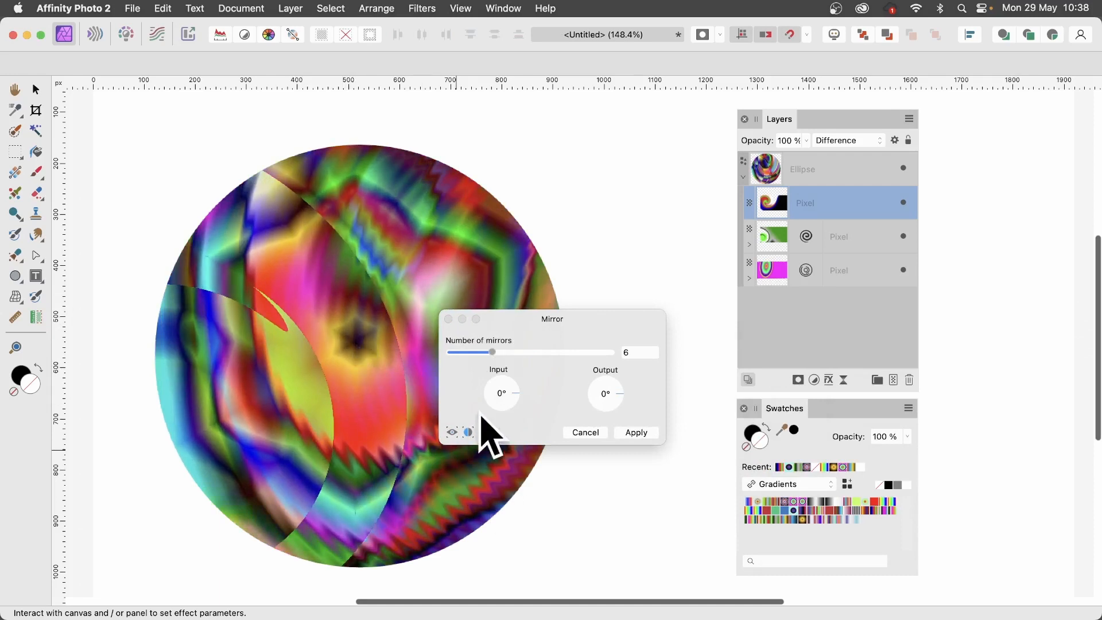
{"action": "left_click_drag", "start_coordinate": [501, 383], "coordinate": [509, 401]}
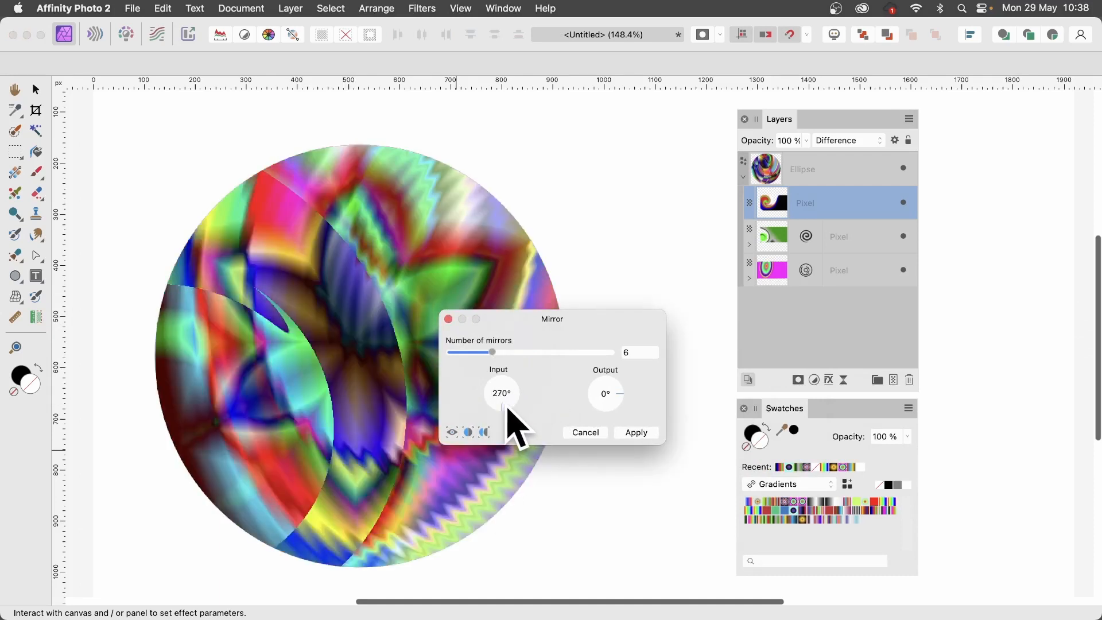
{"action": "left_click_drag", "start_coordinate": [502, 392], "coordinate": [513, 400]}
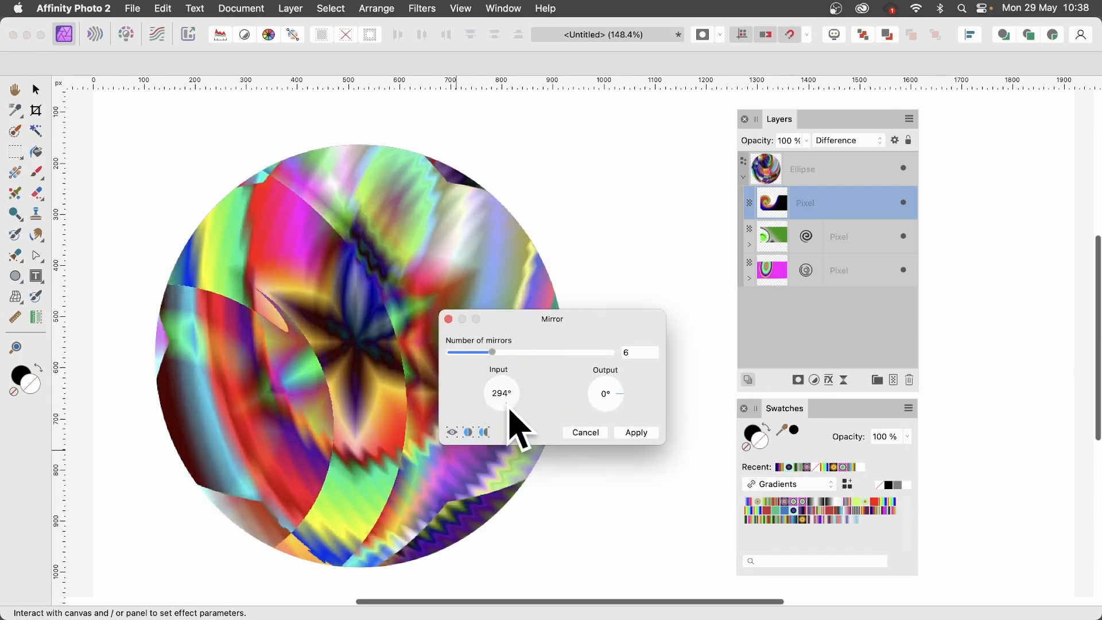
{"action": "left_click_drag", "start_coordinate": [500, 392], "coordinate": [534, 394]}
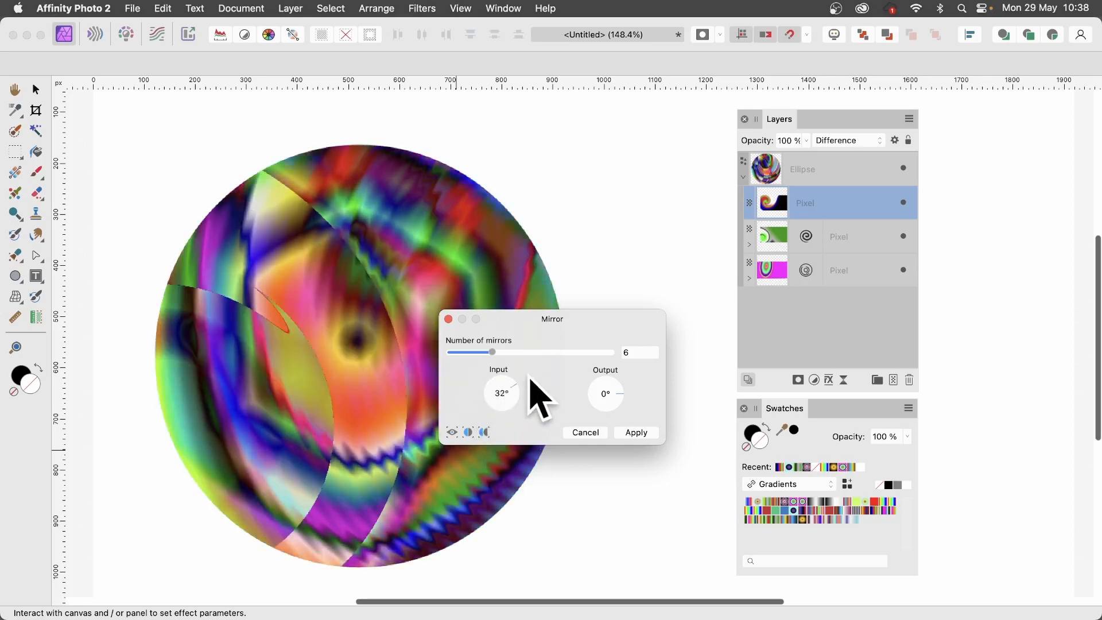
{"action": "left_click_drag", "start_coordinate": [501, 392], "coordinate": [513, 408]}
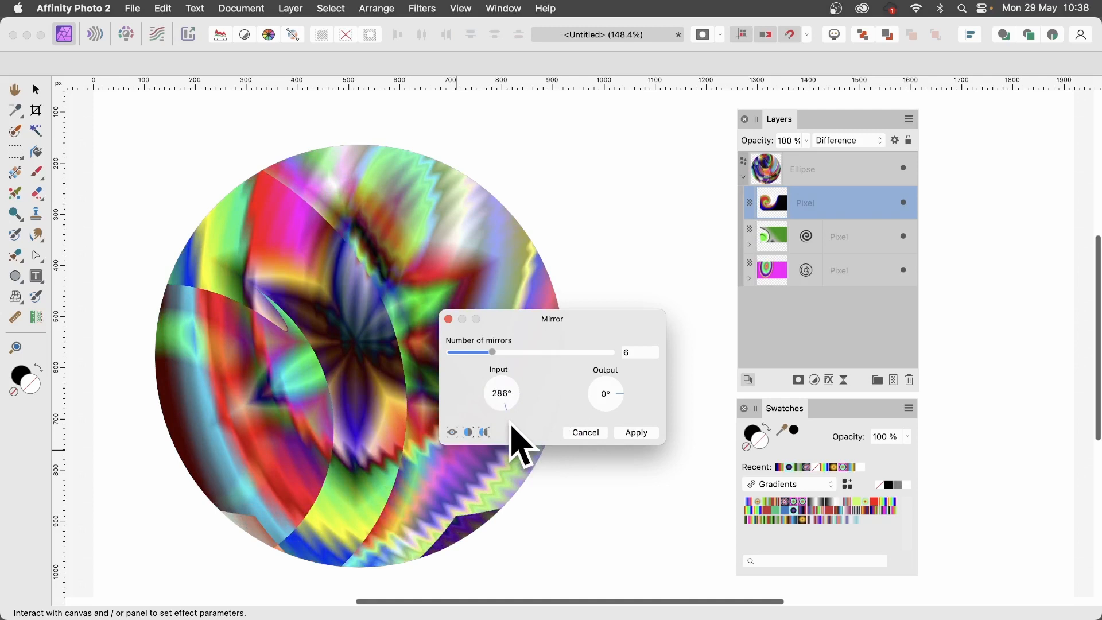
{"action": "left_click", "coordinate": [634, 433]}
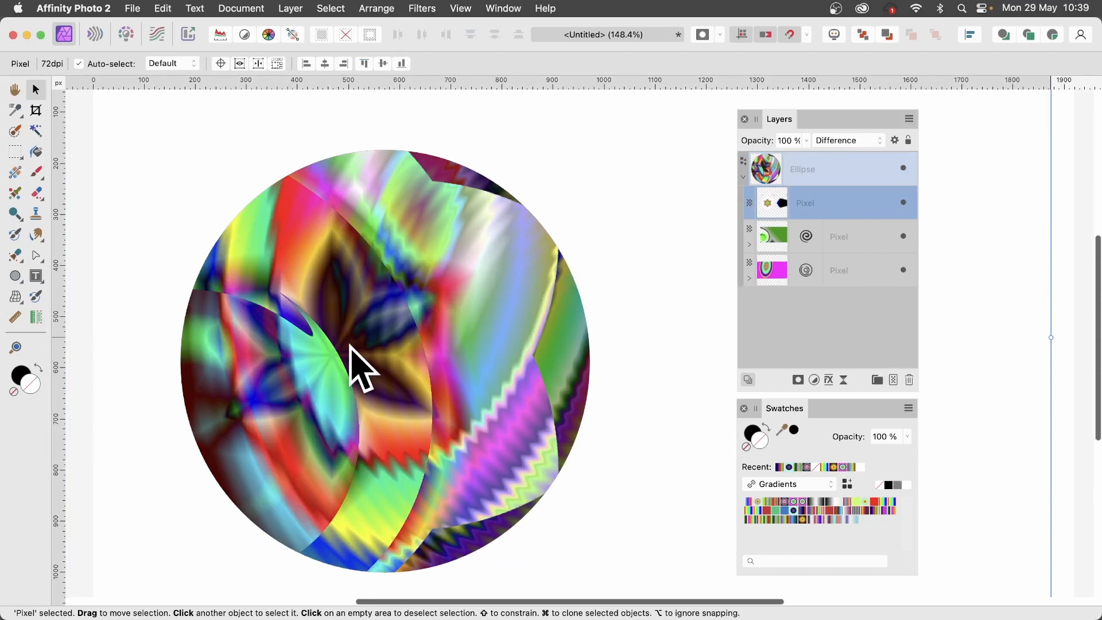
- Select the green twirled gradient layer, then the whole ellipse
{"action": "left_click", "coordinate": [838, 236]}
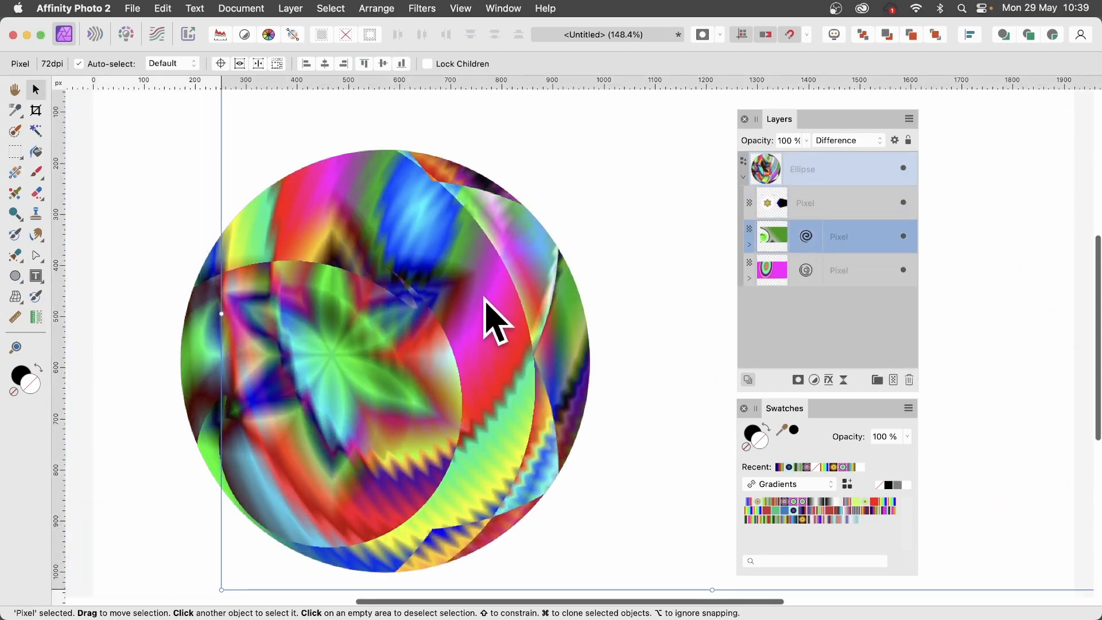
{"action": "left_click", "coordinate": [802, 169]}
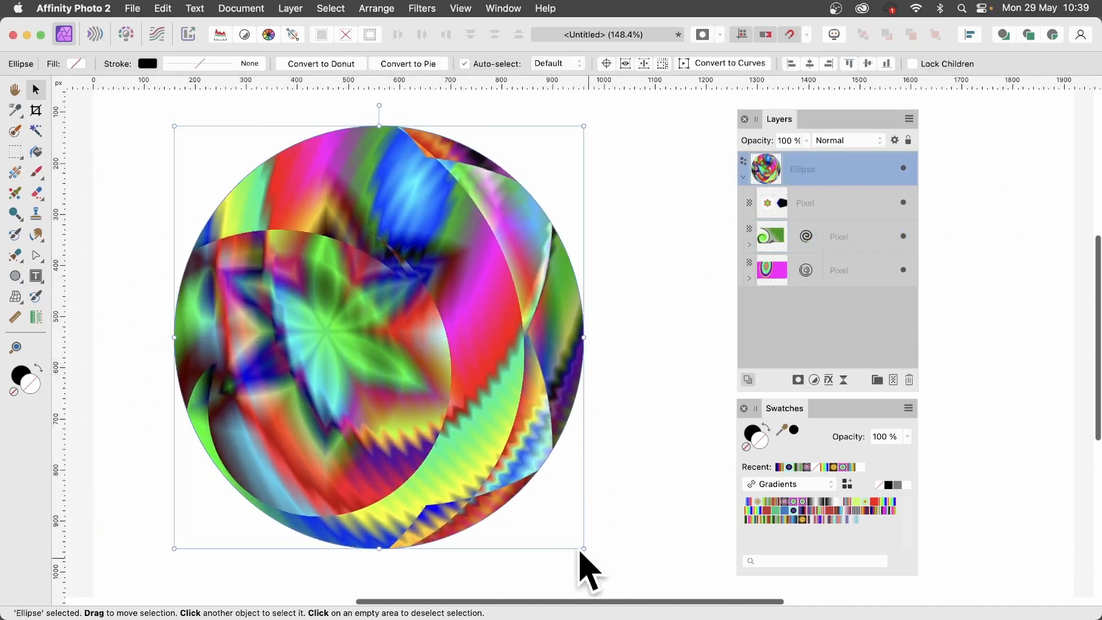
- Shrink the patterned circle with its corner handles and nudge it slightly right on the canvas
{"action": "left_click_drag", "start_coordinate": [583, 549], "coordinate": [378, 379]}
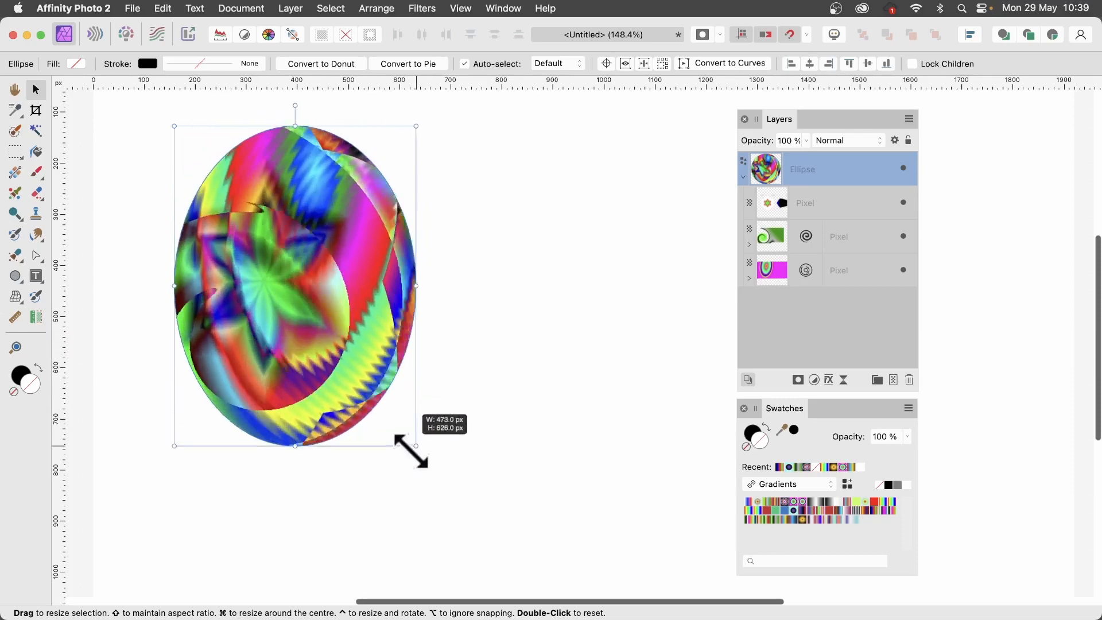
{"action": "left_click_drag", "start_coordinate": [414, 446], "coordinate": [553, 537]}
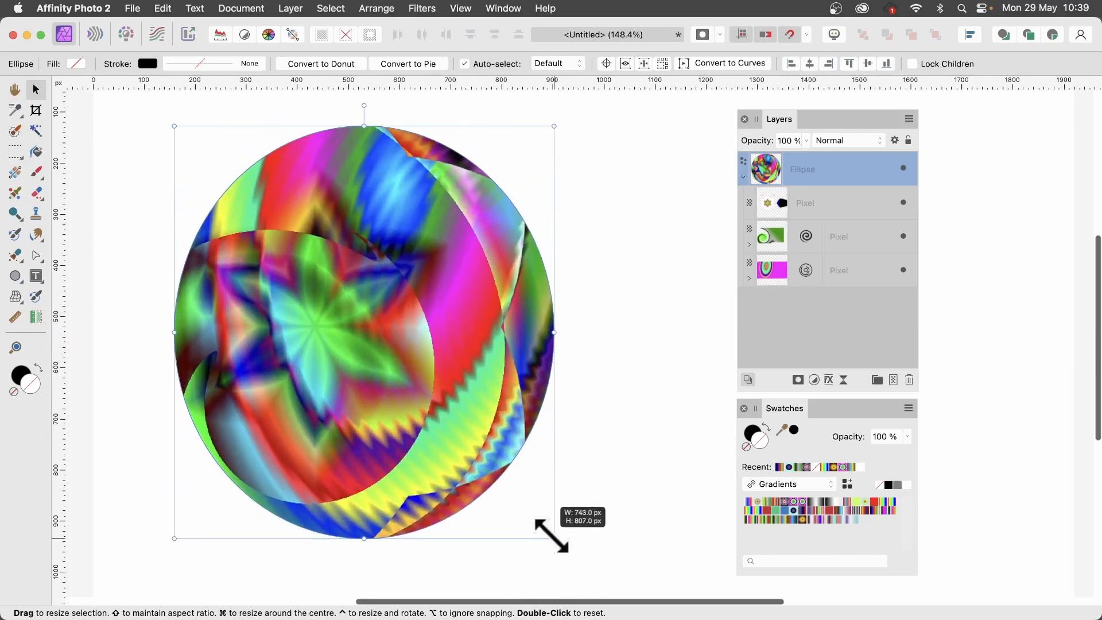
{"action": "left_click_drag", "start_coordinate": [553, 539], "coordinate": [457, 433]}
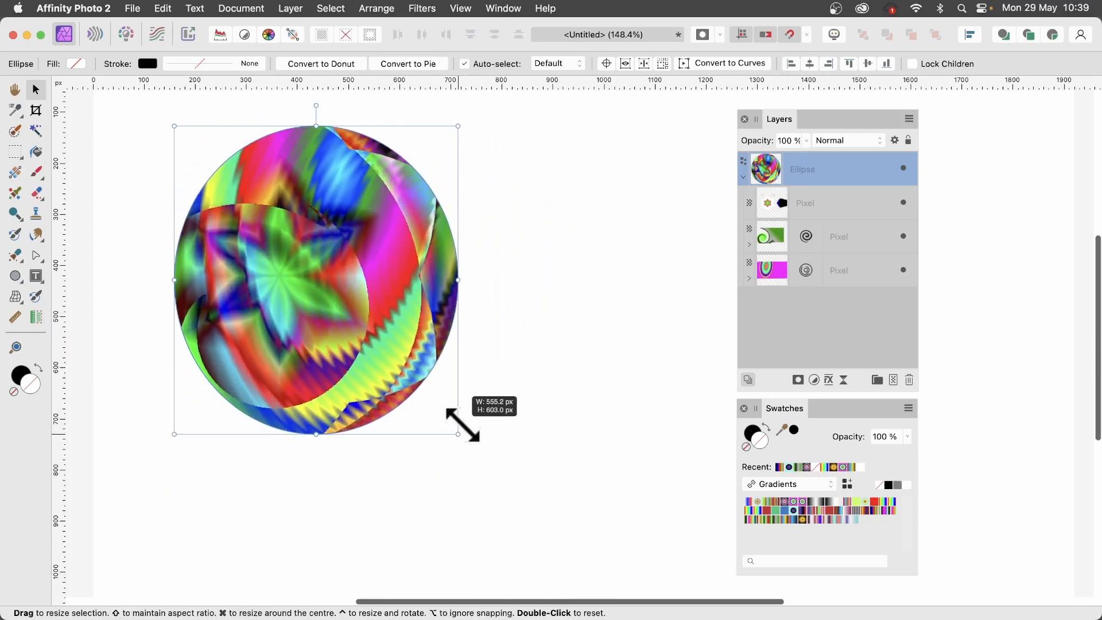
{"action": "left_click_drag", "start_coordinate": [458, 433], "coordinate": [562, 436]}
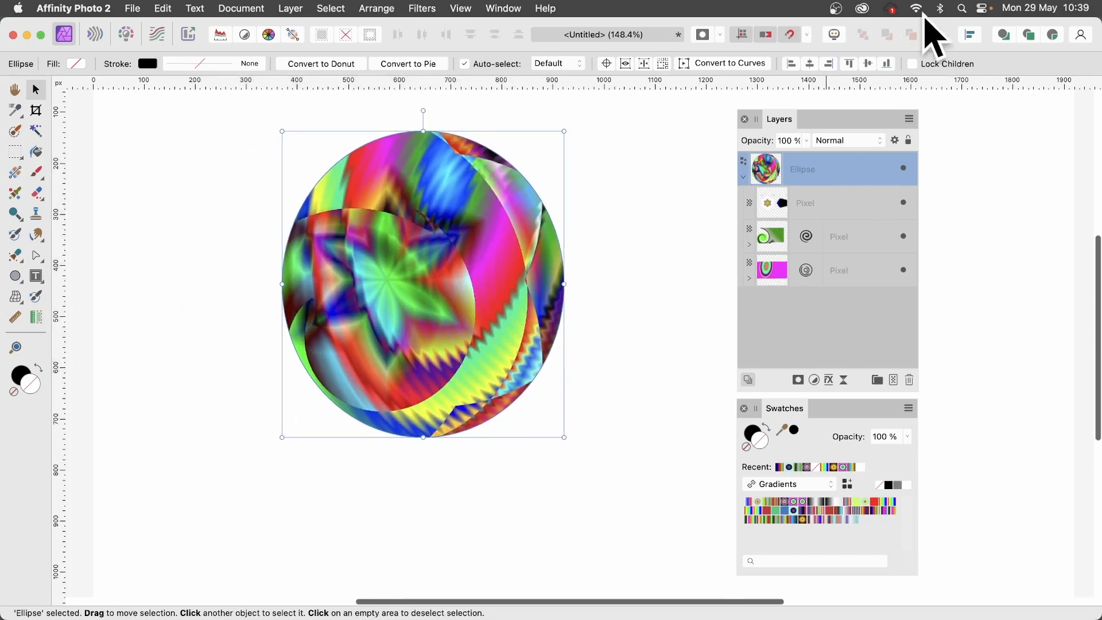
{"action": "mouse_move", "coordinate": [956, 84]}
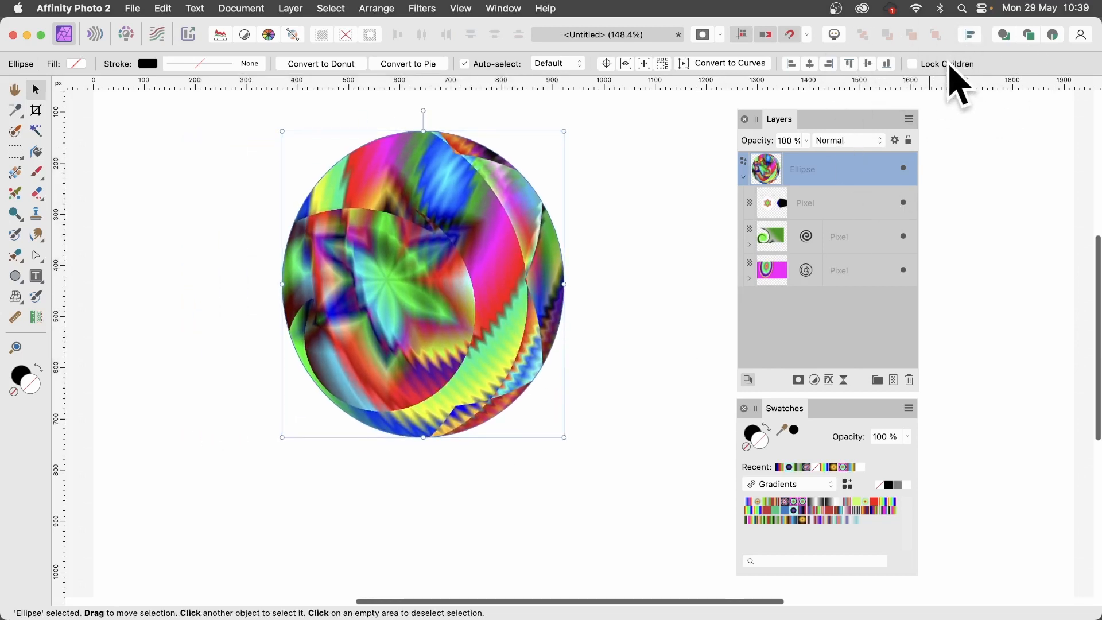
- With Lock Children on, slide the ellipse outline over a different part of its gradient pattern
{"action": "left_click", "coordinate": [912, 64]}
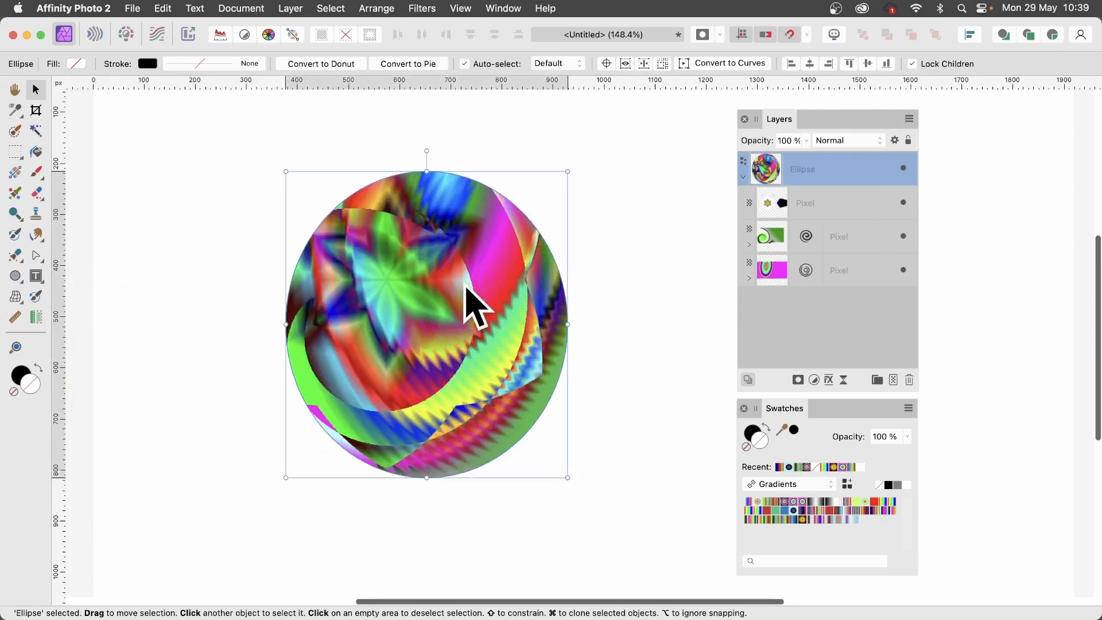
{"action": "left_click_drag", "start_coordinate": [470, 305], "coordinate": [503, 281]}
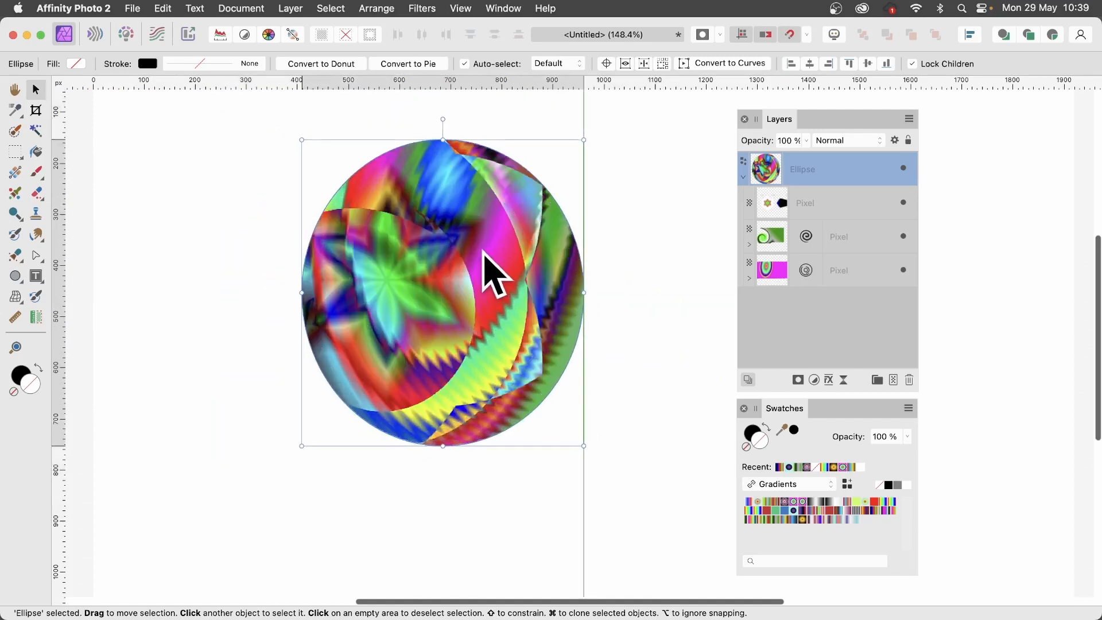
{"action": "left_click_drag", "start_coordinate": [492, 274], "coordinate": [463, 274]}
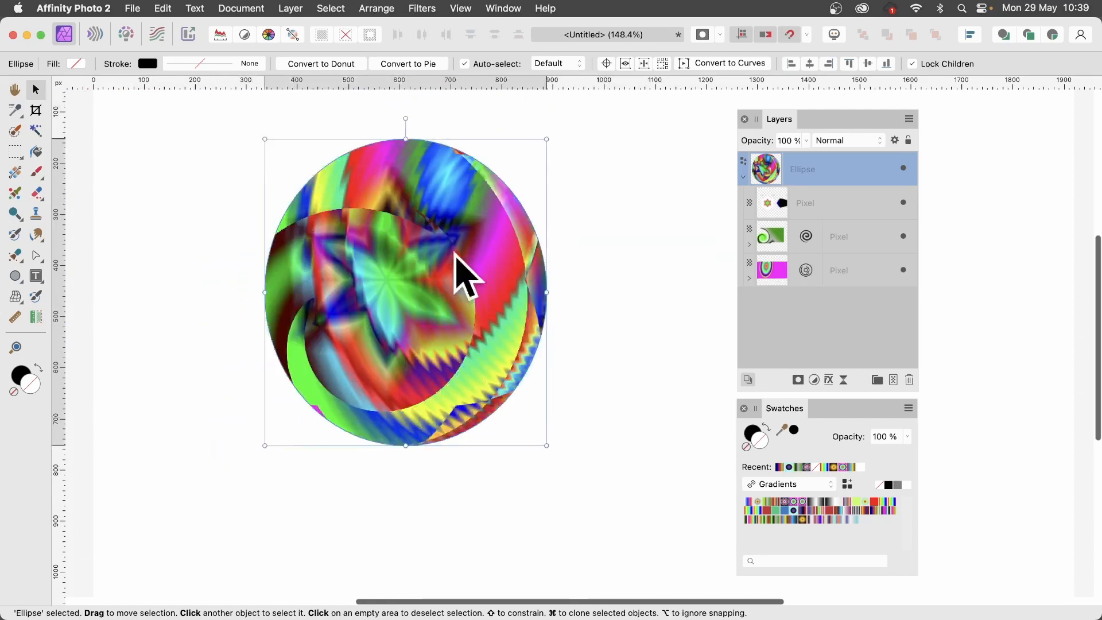
{"action": "left_click_drag", "start_coordinate": [457, 275], "coordinate": [499, 264]}
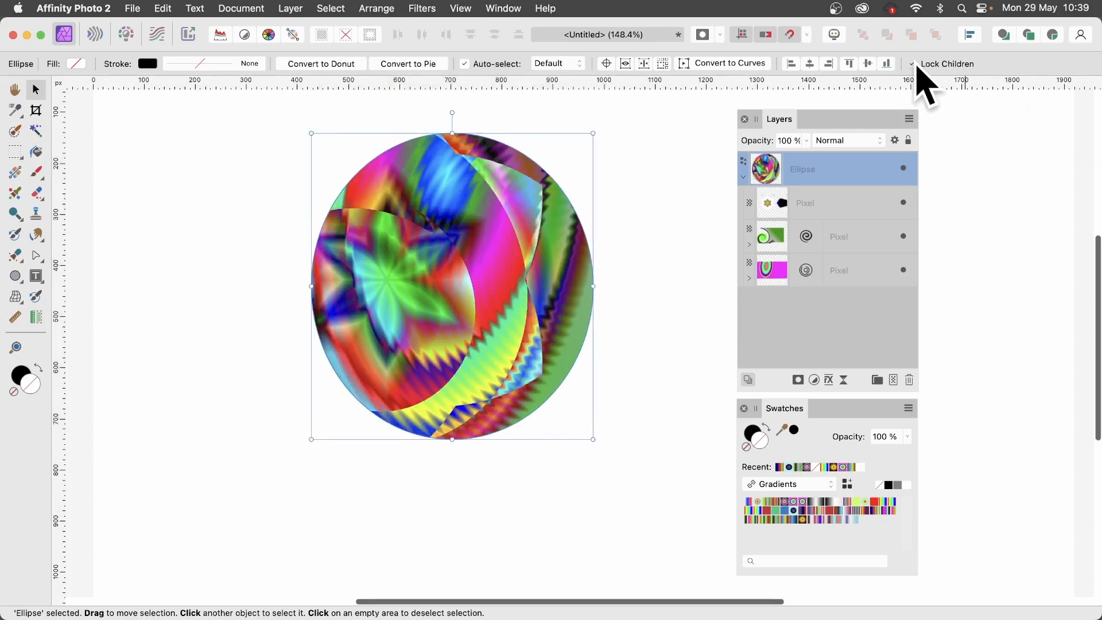
- Move the circle and its pattern left, then enlarge it to its final bigger size
{"action": "left_click_drag", "start_coordinate": [452, 286], "coordinate": [327, 273]}
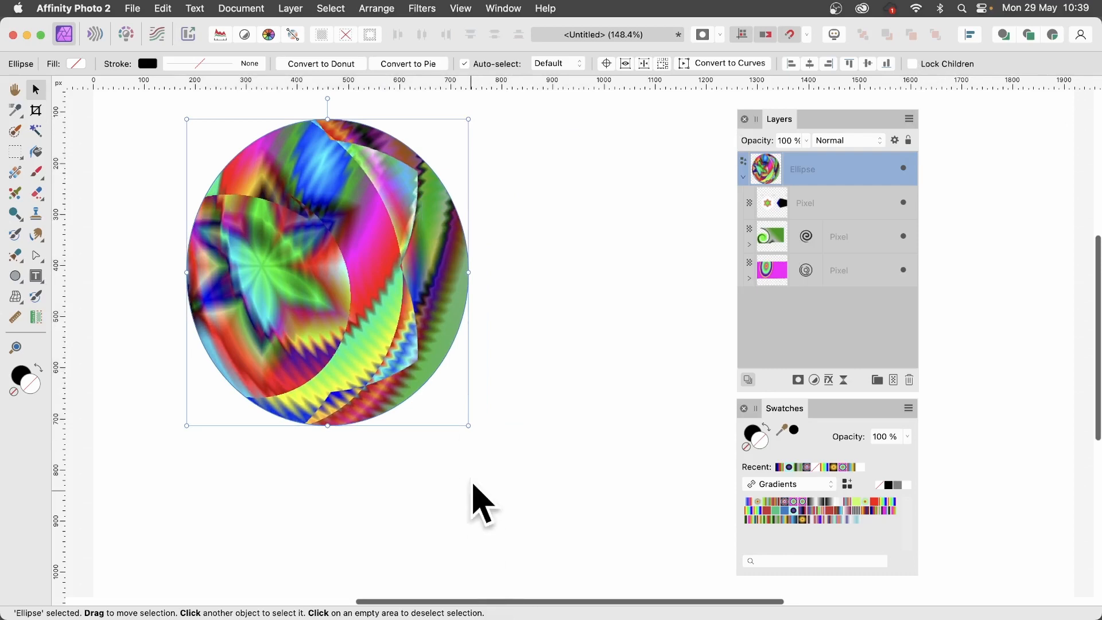
{"action": "left_click_drag", "start_coordinate": [467, 424], "coordinate": [633, 590]}
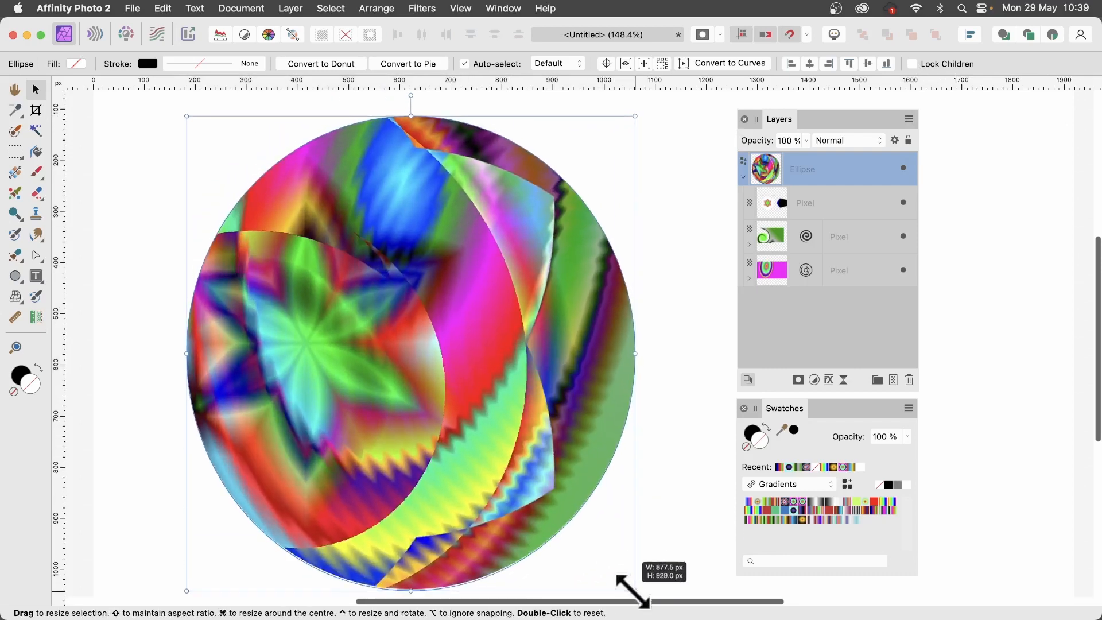
{"action": "left_click_drag", "start_coordinate": [635, 590], "coordinate": [634, 553]}
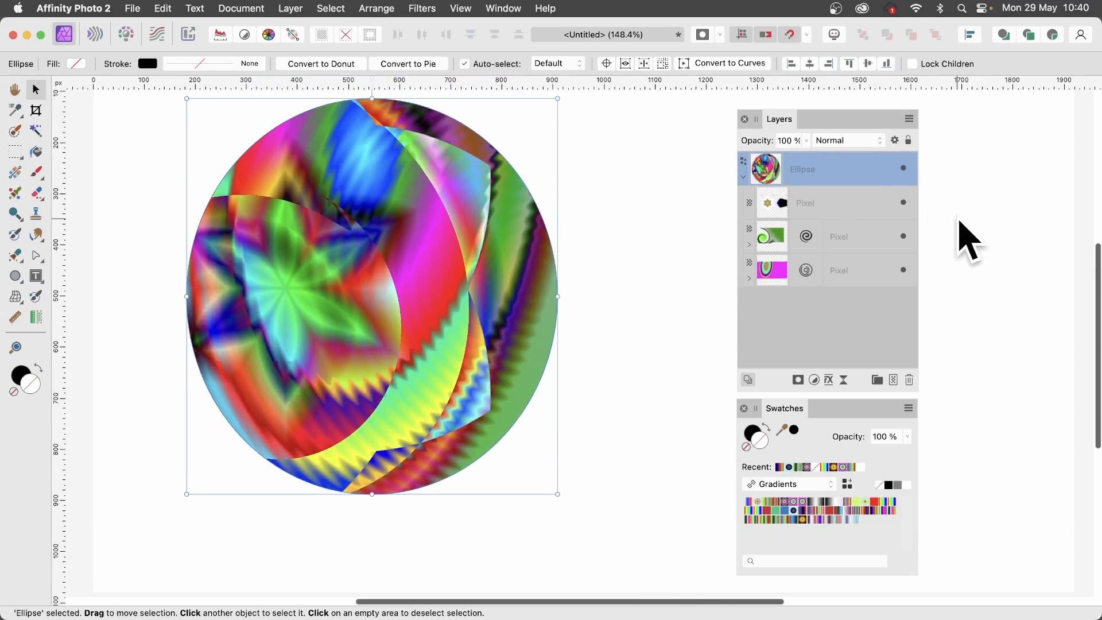
{"action": "mouse_move", "coordinate": [600, 39]}
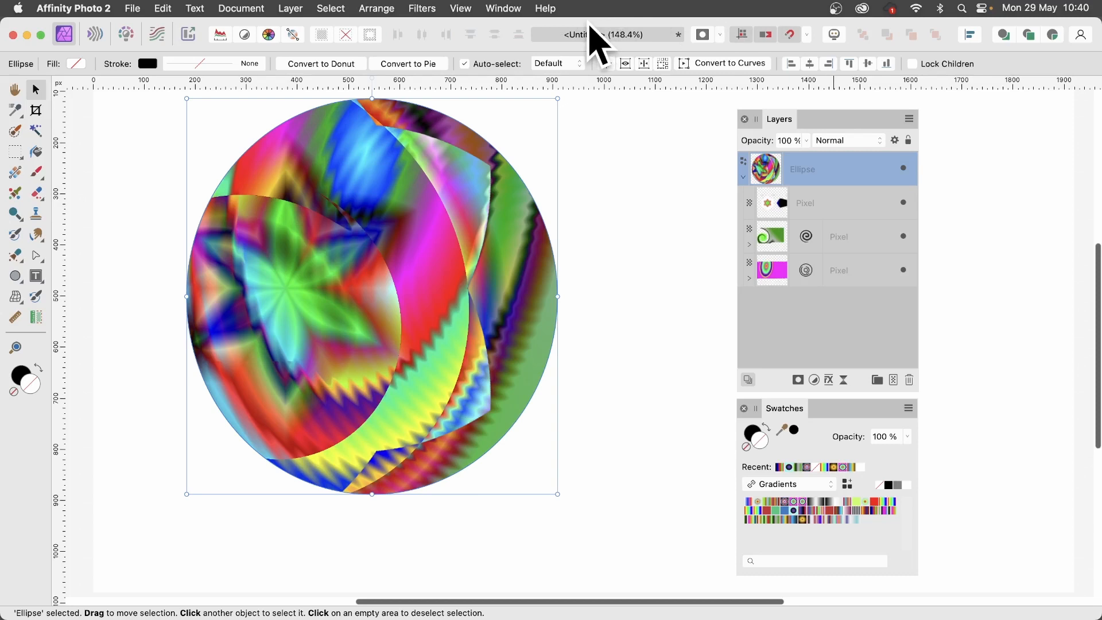
- Show the Assets panel, add the circle to Dots designs, and rasterise it to one pixel layer
{"action": "left_click", "coordinate": [503, 8]}
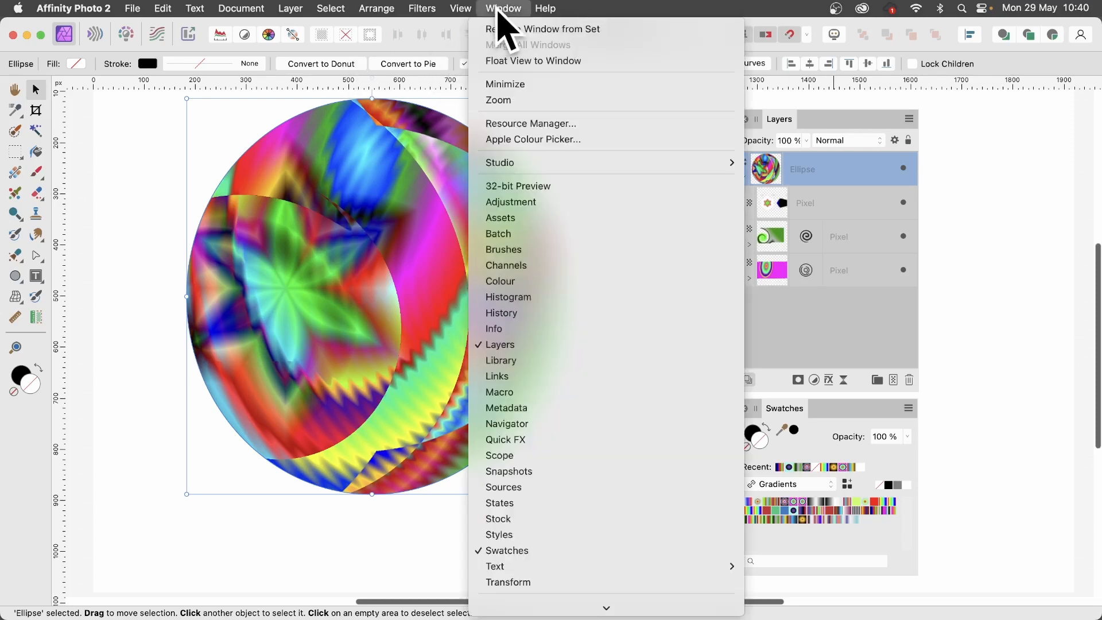
{"action": "left_click", "coordinate": [501, 217]}
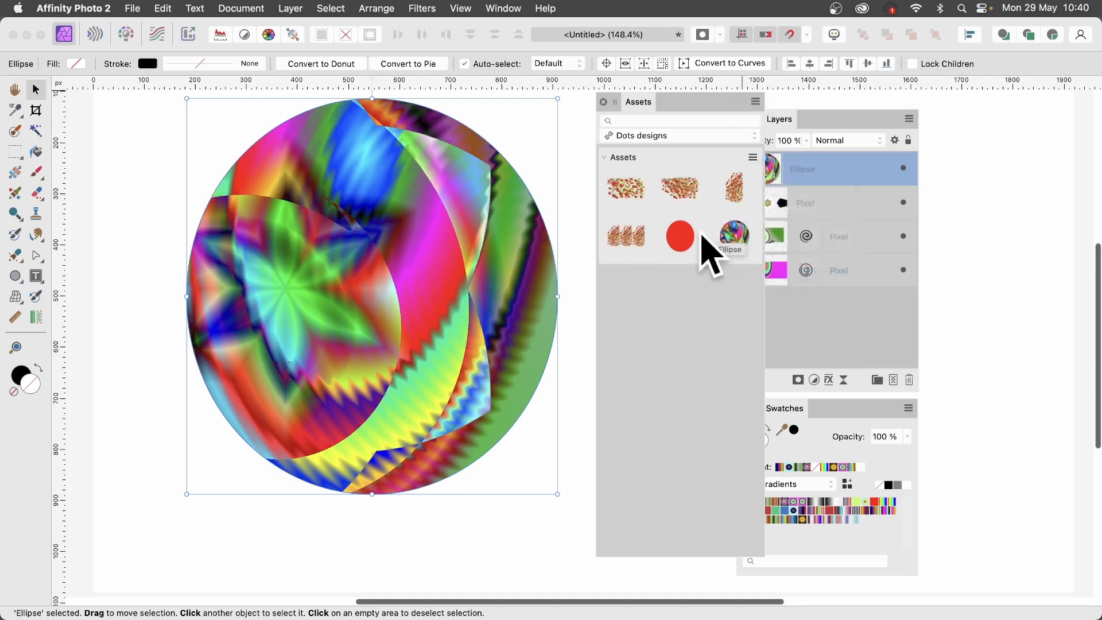
{"action": "mouse_move", "coordinate": [397, 292]}
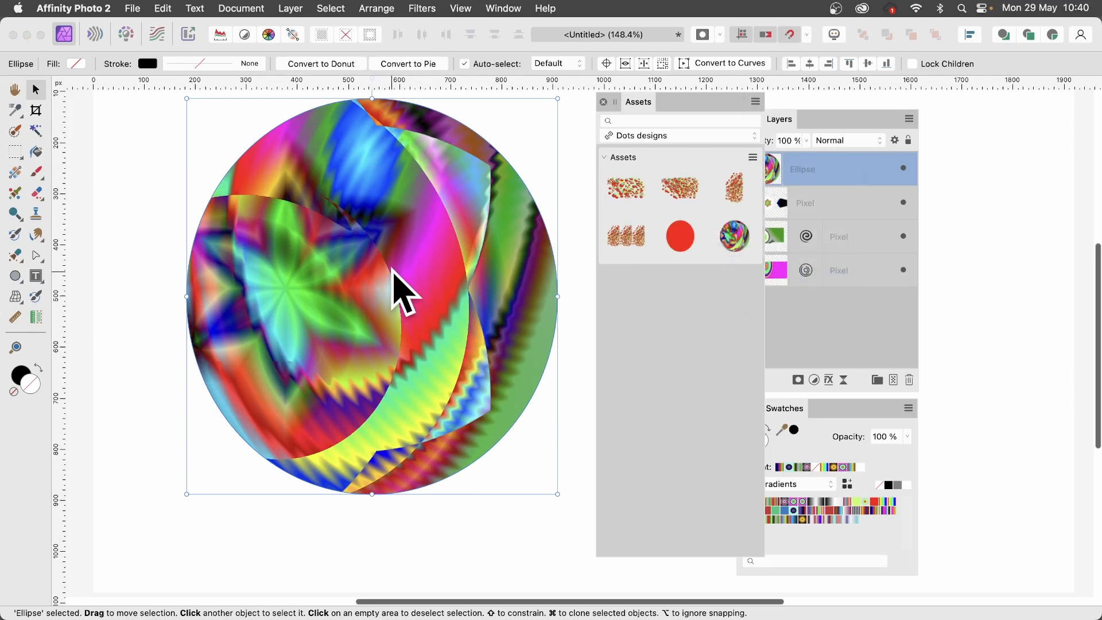
{"action": "left_click", "coordinate": [289, 8]}
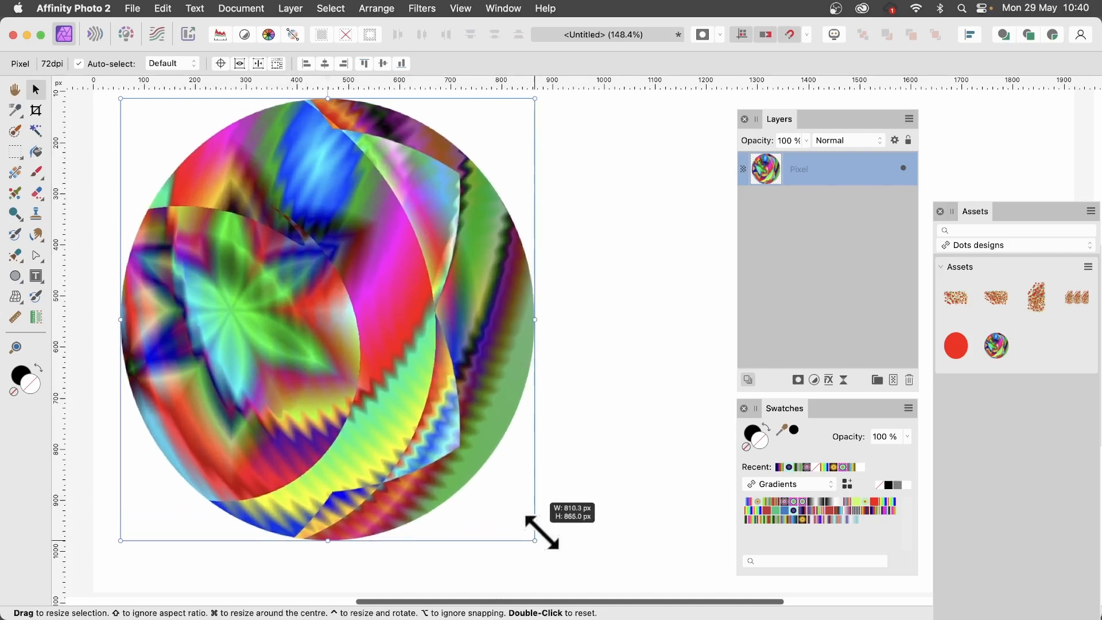
- Apply a 3D layer effect with light at 157° azimuth and 34° elevation for a domed look
{"action": "left_click", "coordinate": [813, 380]}
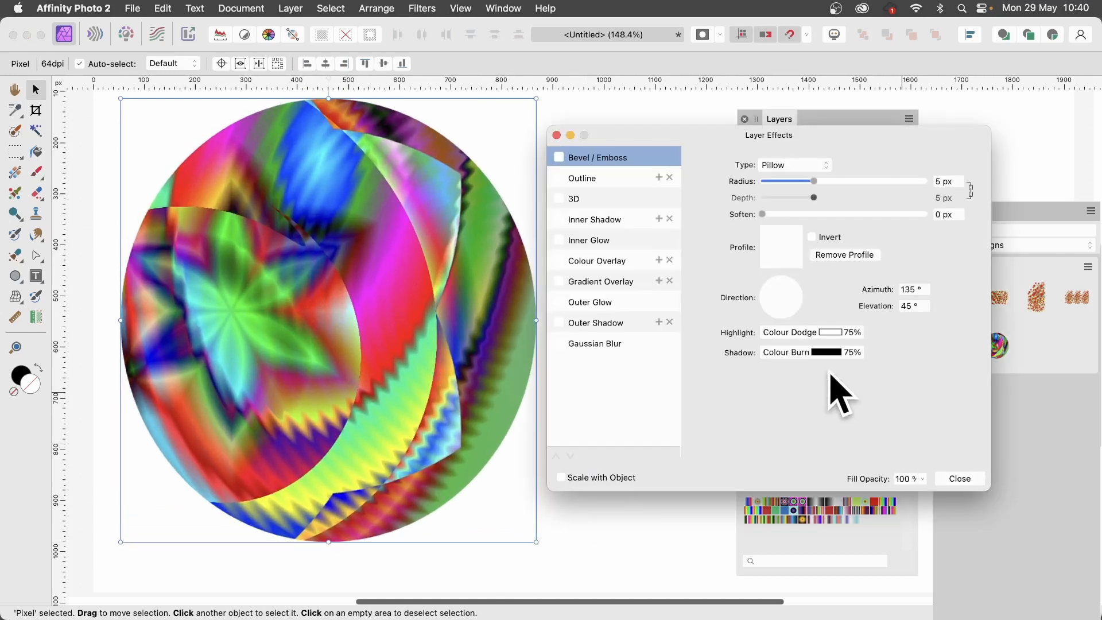
{"action": "left_click", "coordinate": [557, 198]}
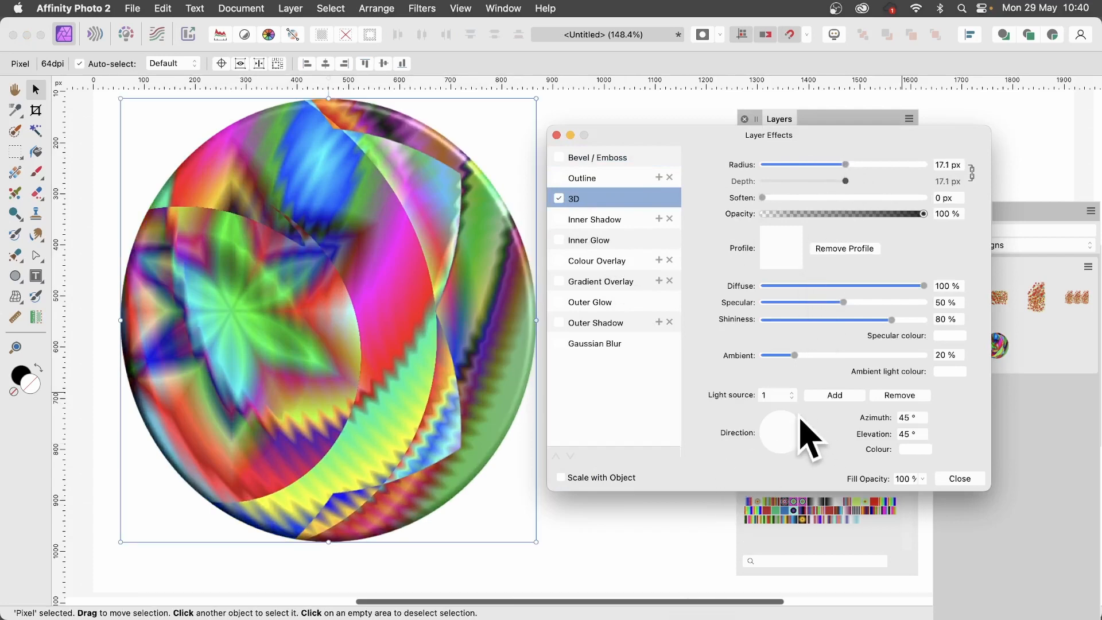
{"action": "left_click_drag", "start_coordinate": [785, 424], "coordinate": [777, 442]}
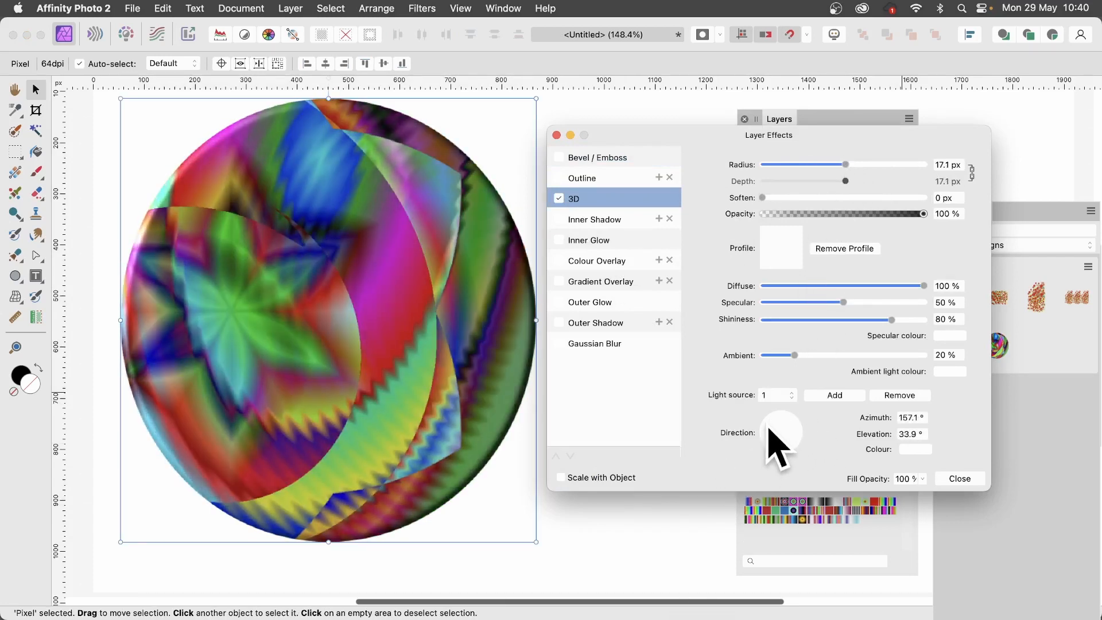
{"action": "left_click", "coordinate": [957, 479]}
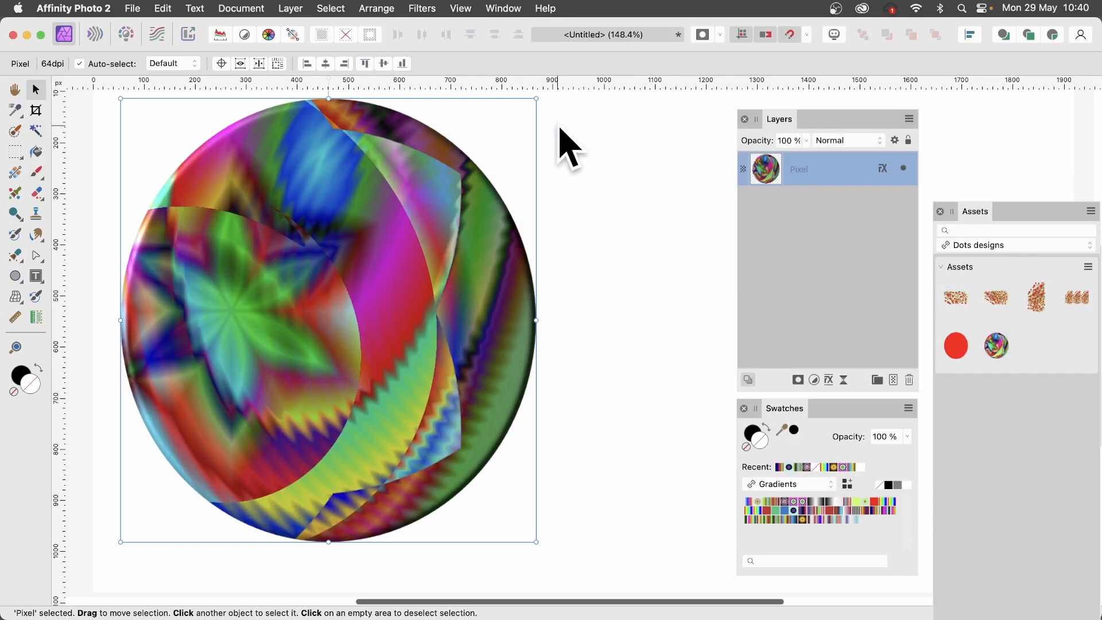
{"action": "mouse_move", "coordinate": [397, 169]}
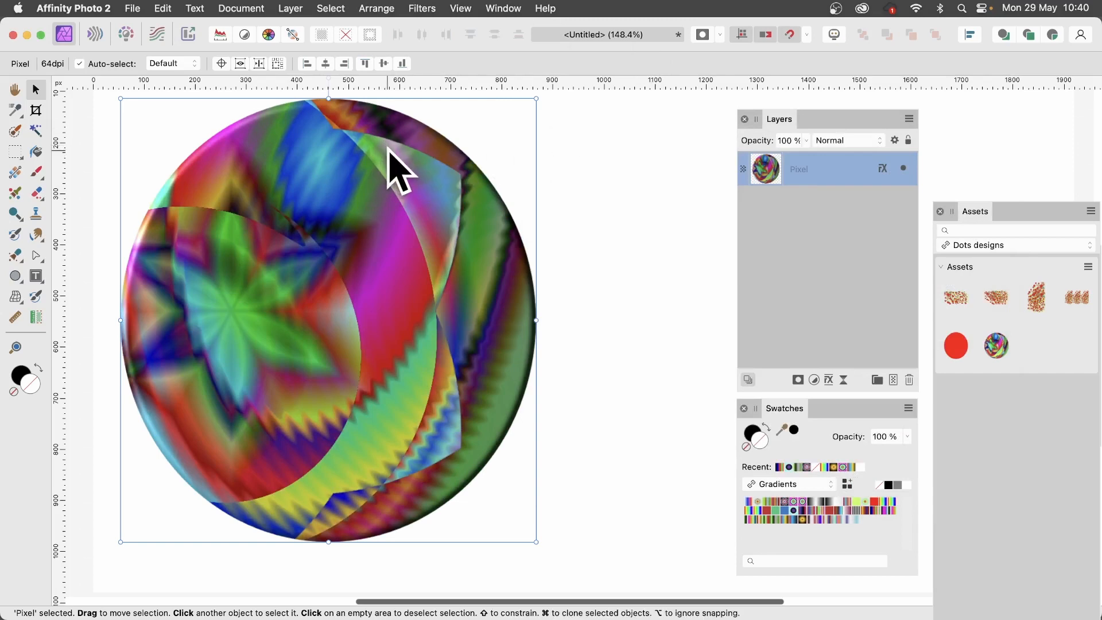